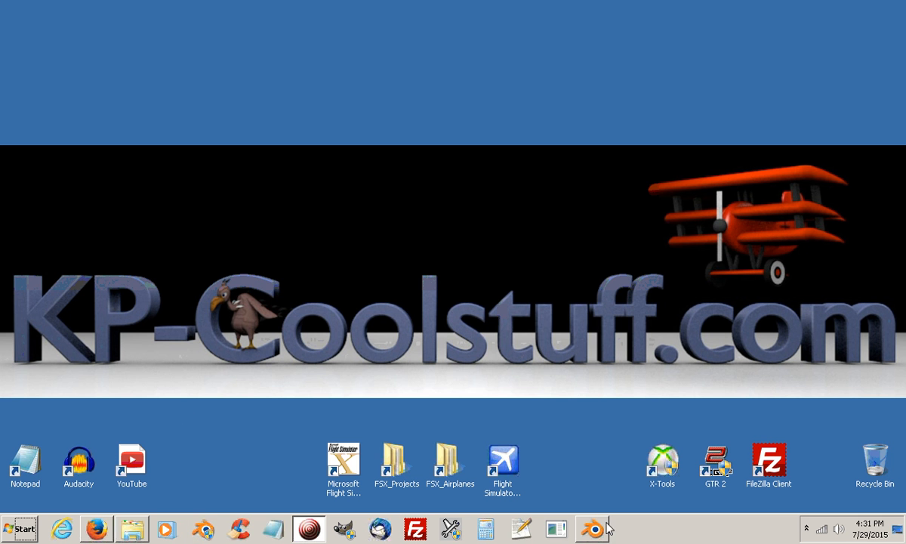
- Open TransformPivot.blend in Blender from the taskbar
{"action": "left_click", "coordinate": [591, 527]}
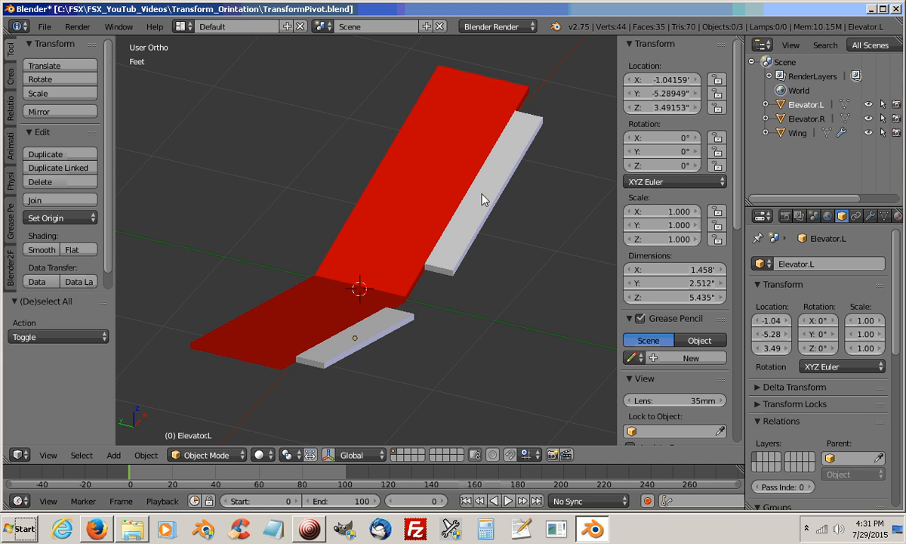
- Snap the cursor to Elevator.L's hinge edge and set the origin to the cursor
{"action": "left_click_drag", "start_coordinate": [483, 199], "coordinate": [463, 347]}
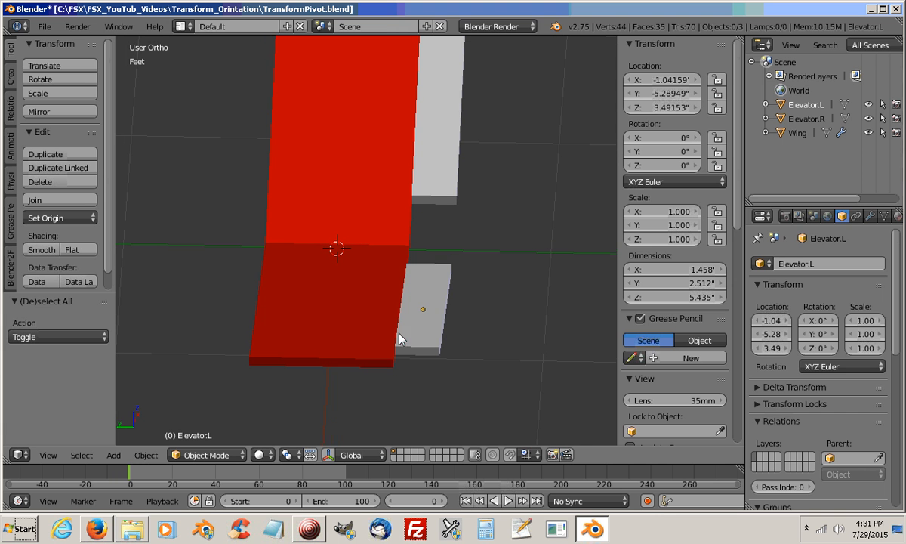
{"action": "mouse_move", "coordinate": [405, 313]}
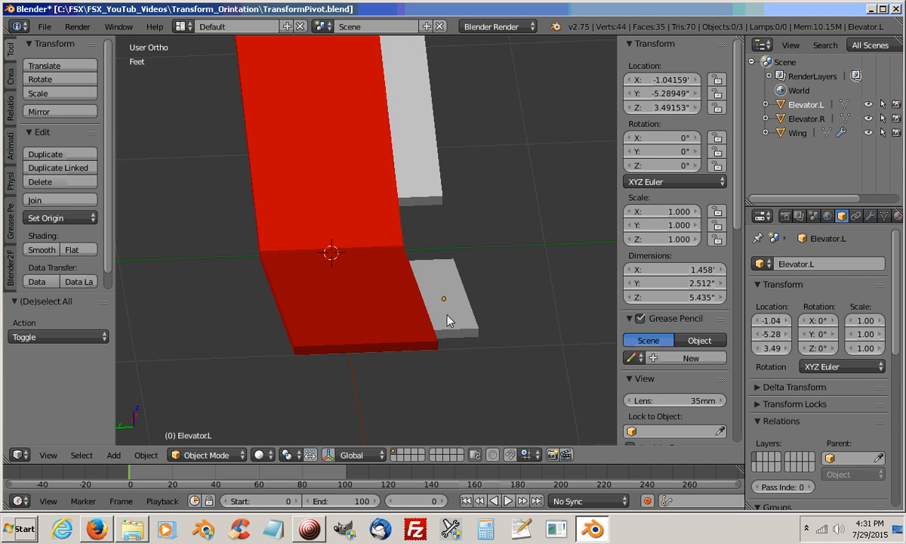
{"action": "left_click", "coordinate": [444, 299]}
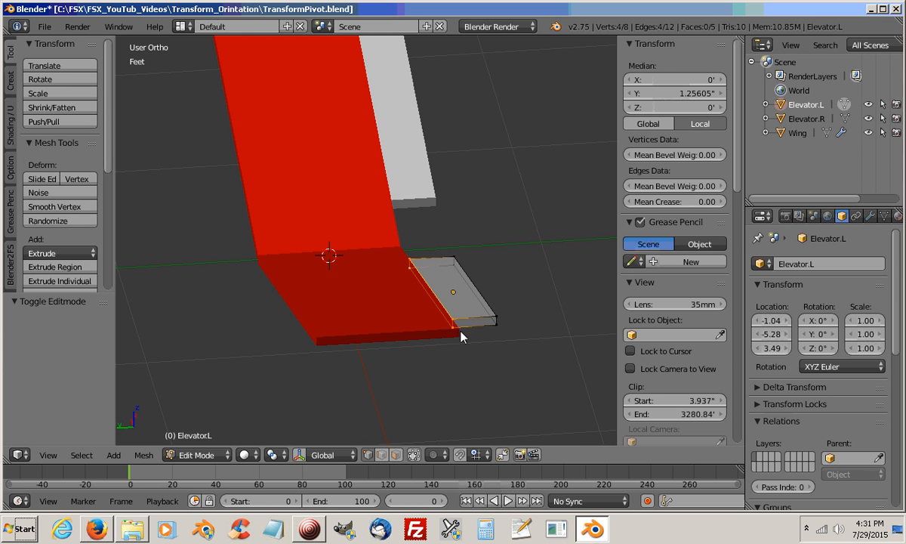
{"action": "mouse_move", "coordinate": [412, 296]}
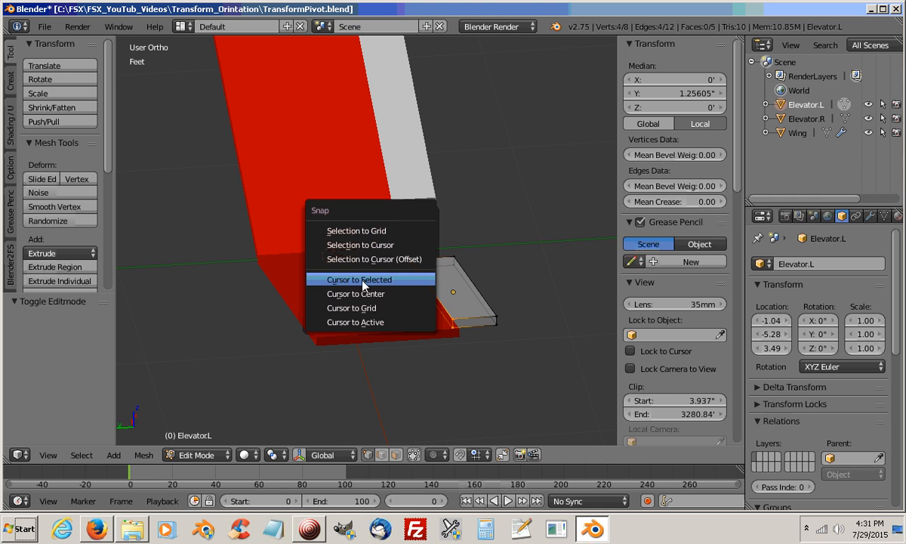
{"action": "left_click", "coordinate": [360, 278]}
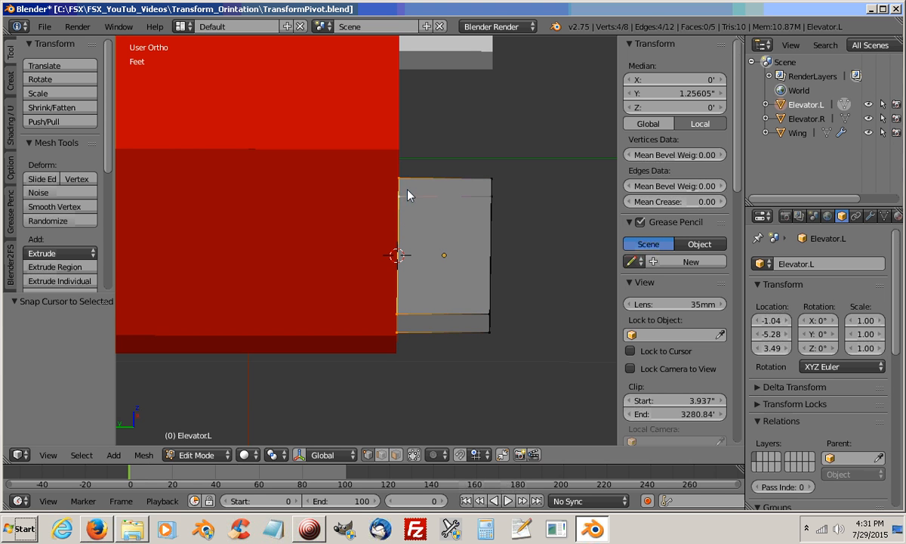
{"action": "mouse_move", "coordinate": [410, 308]}
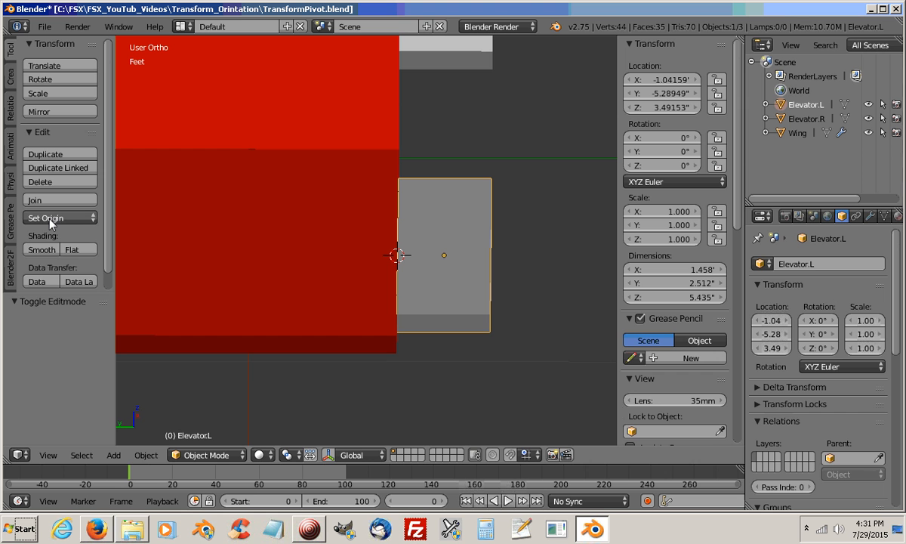
{"action": "left_click", "coordinate": [45, 218]}
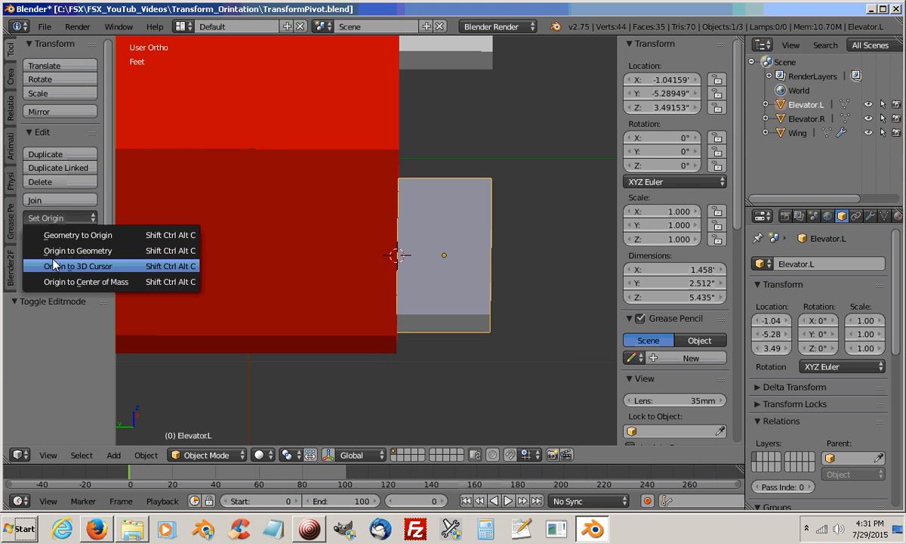
{"action": "left_click", "coordinate": [76, 266]}
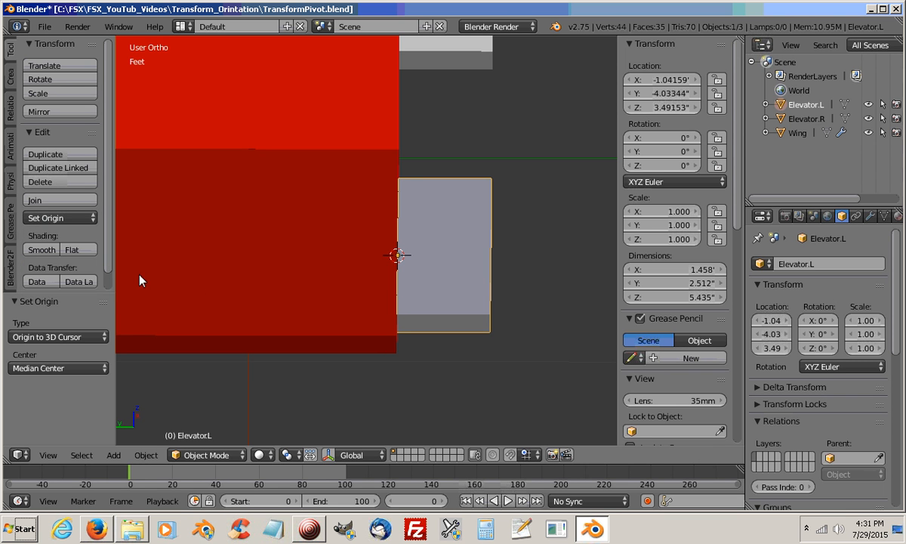
{"action": "mouse_move", "coordinate": [443, 262]}
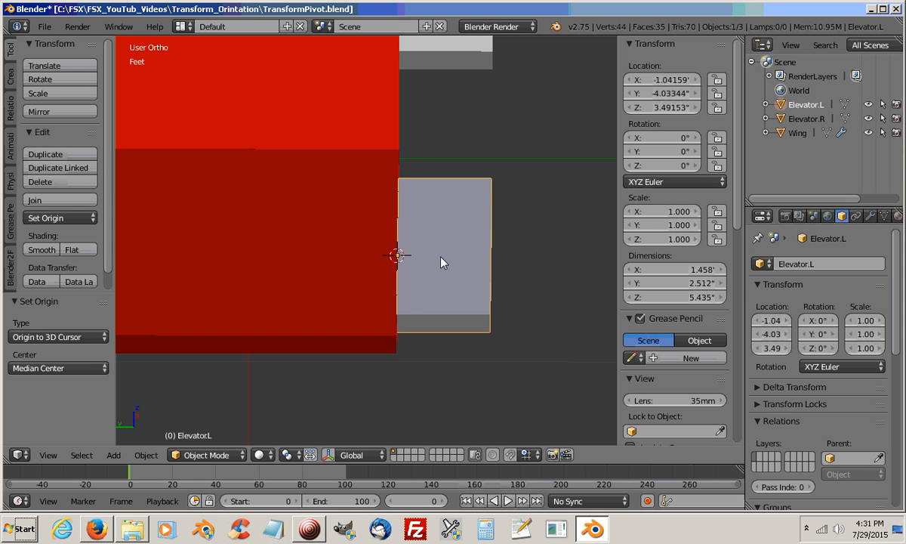
{"action": "mouse_move", "coordinate": [398, 281]}
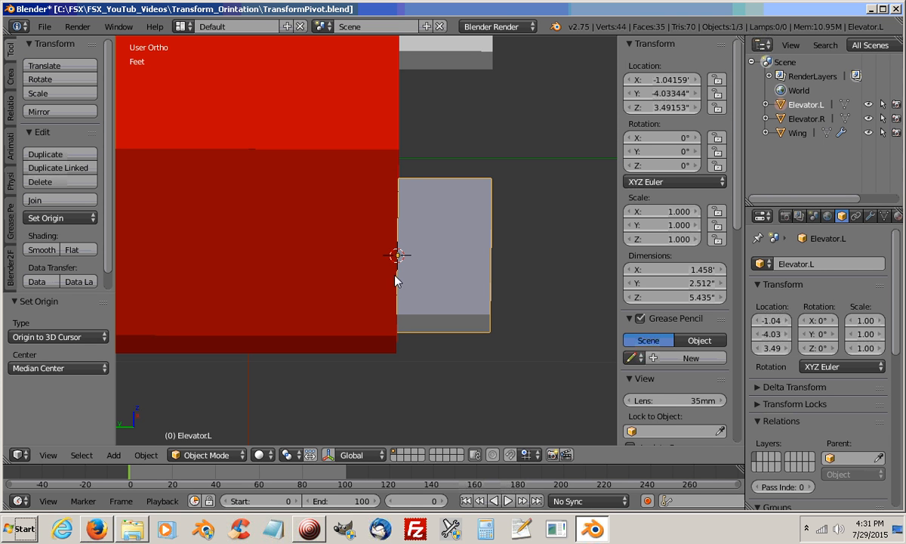
{"action": "mouse_move", "coordinate": [493, 141]}
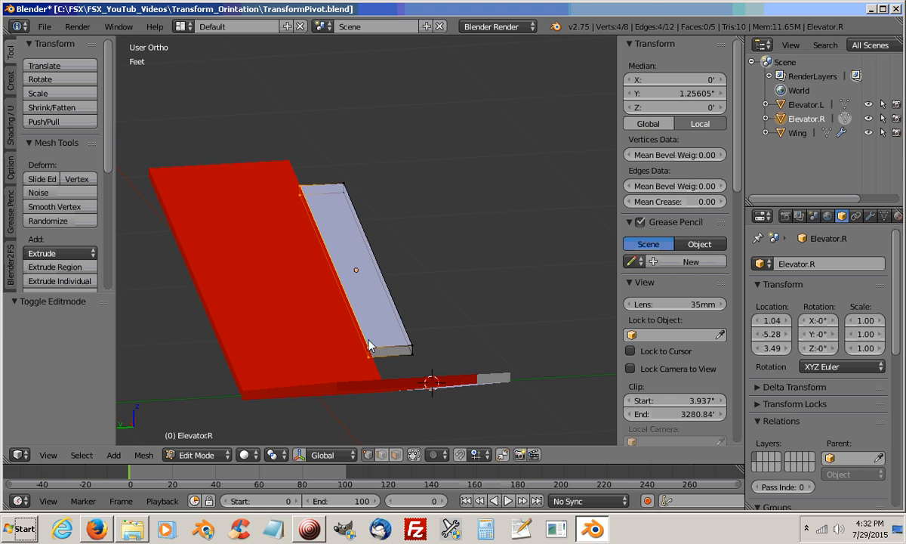
{"action": "mouse_move", "coordinate": [329, 243]}
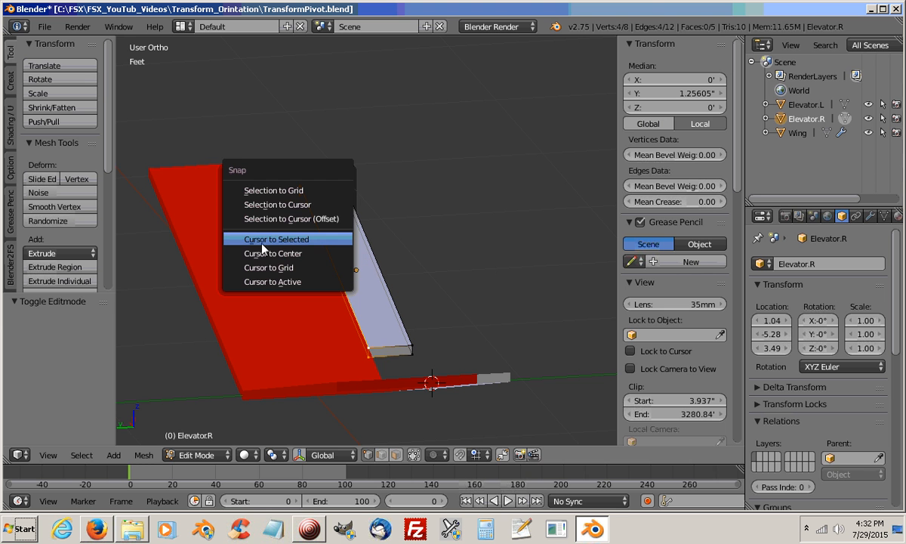
- Snap the cursor to Elevator.R's hinge edge, then set its origin to the cursor
{"action": "left_click", "coordinate": [275, 239]}
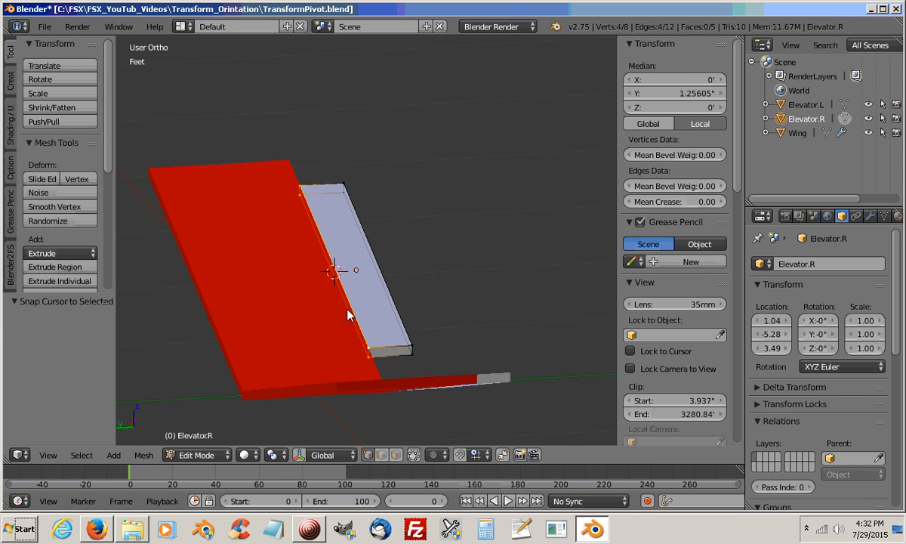
{"action": "key", "text": "Tab"}
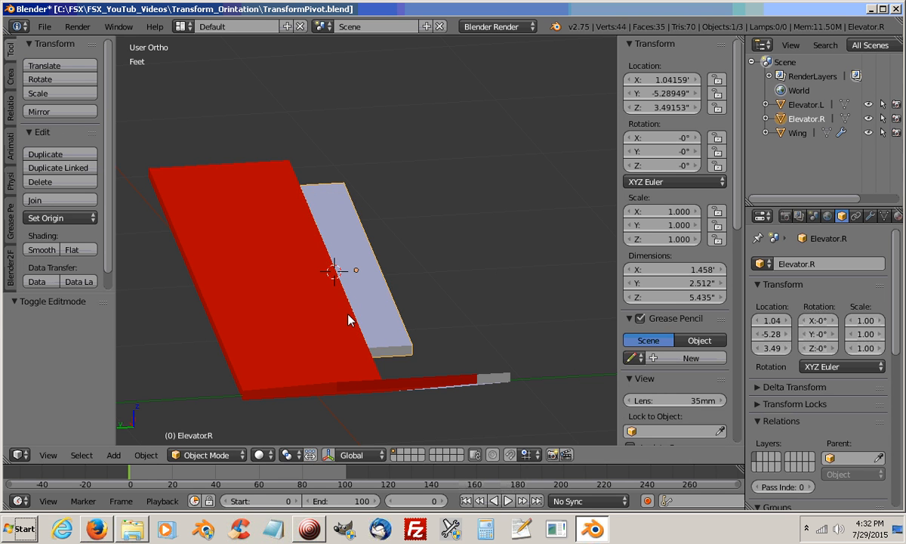
{"action": "left_click", "coordinate": [46, 217]}
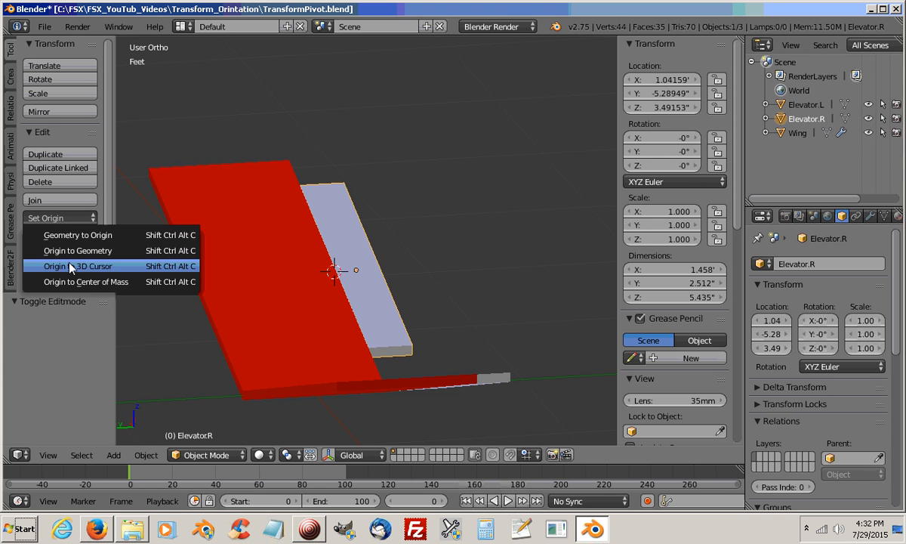
{"action": "left_click", "coordinate": [80, 266]}
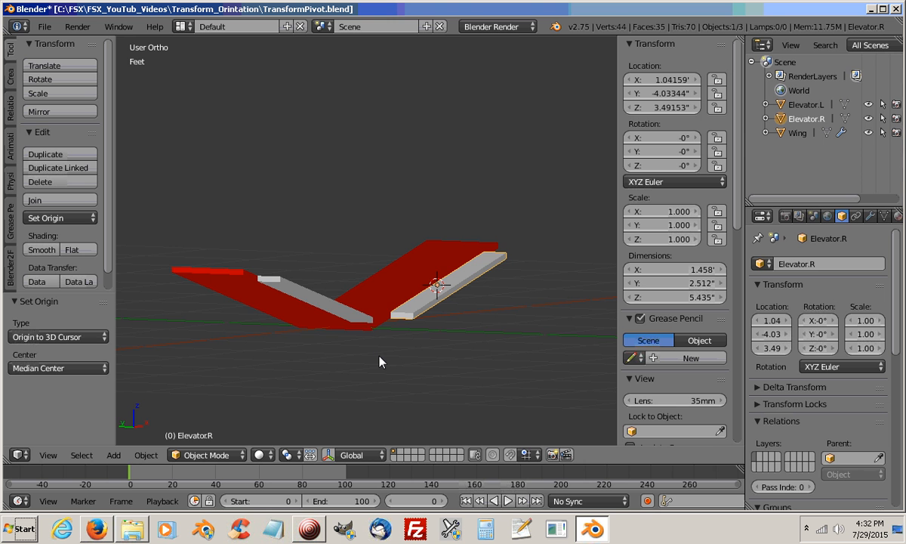
- In side view, set Transform Orientation to Local and test-rotate Elevator.R
{"action": "key", "text": "KP_1"}
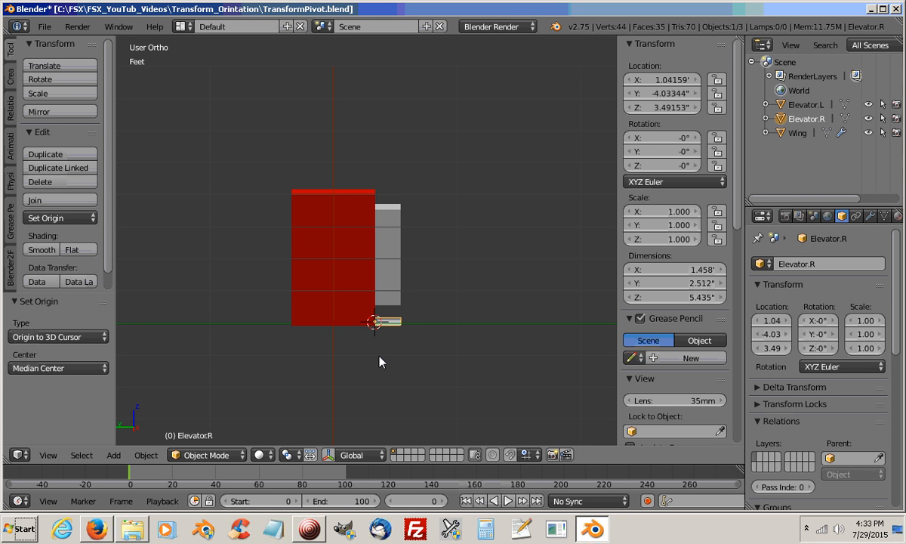
{"action": "mouse_move", "coordinate": [408, 319]}
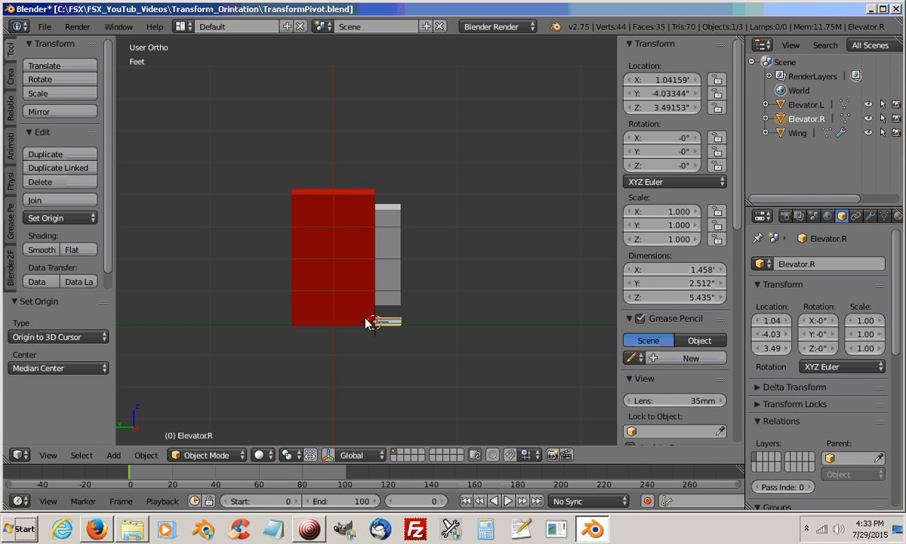
{"action": "mouse_move", "coordinate": [380, 331]}
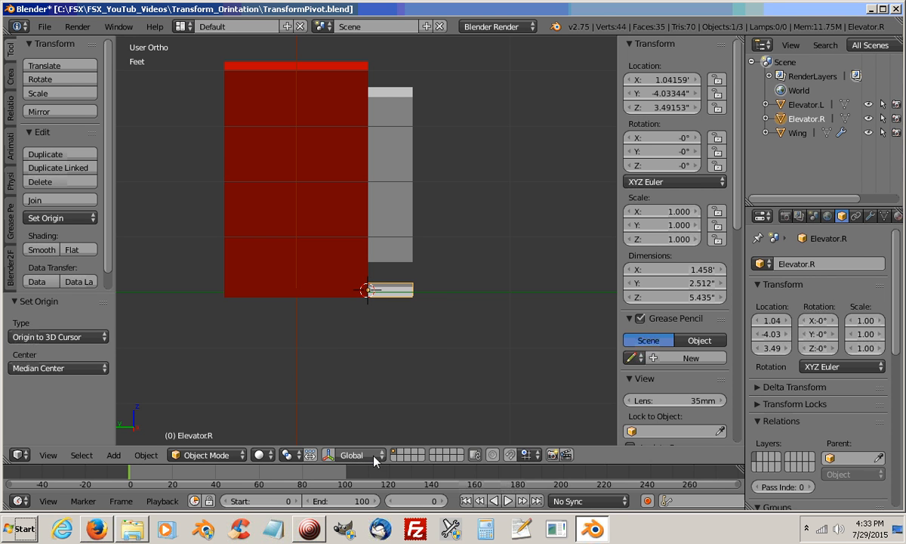
{"action": "left_click", "coordinate": [355, 454]}
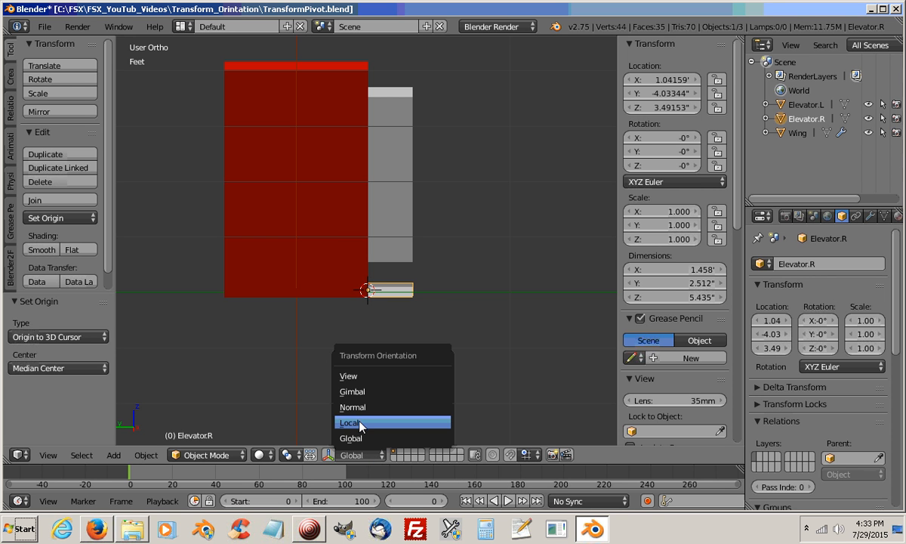
{"action": "left_click", "coordinate": [350, 422]}
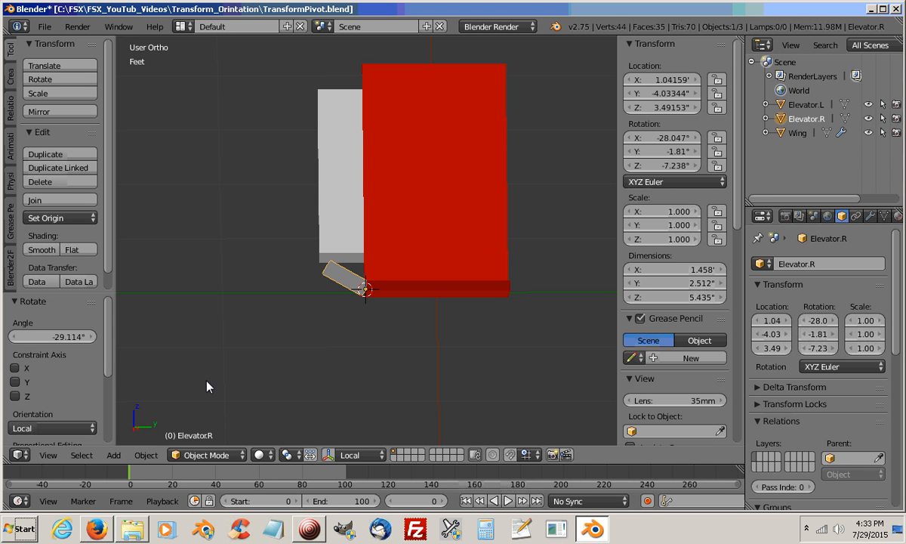
{"action": "mouse_move", "coordinate": [386, 438]}
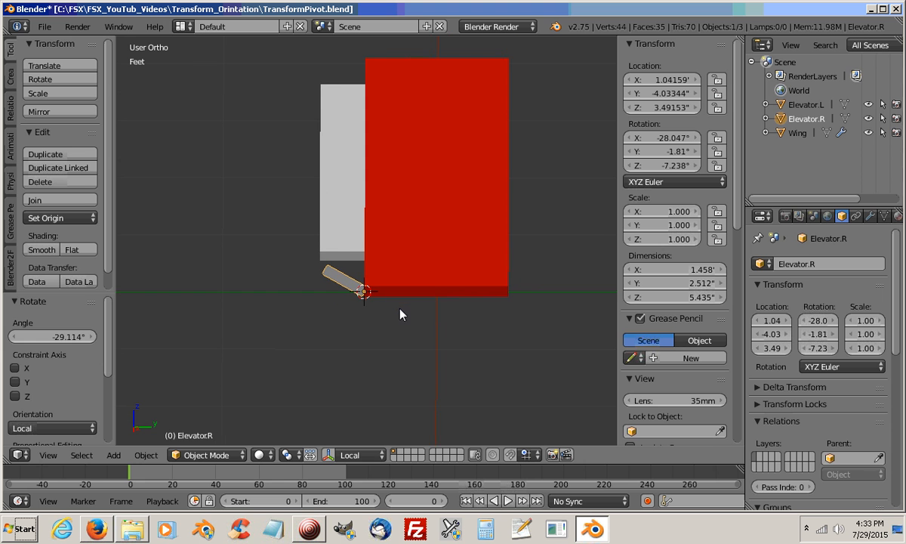
{"action": "key", "text": "KP_1"}
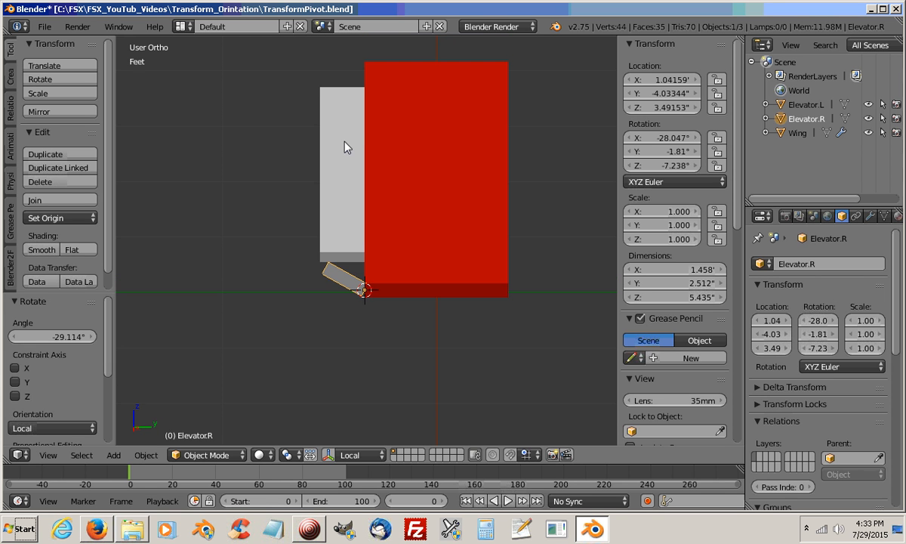
{"action": "mouse_move", "coordinate": [384, 316]}
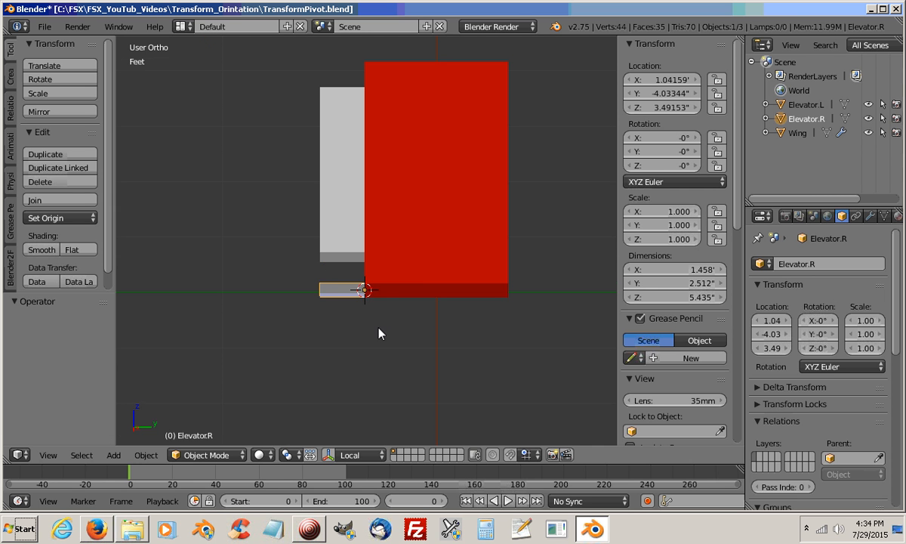
- Orbit the view and snap the 3D cursor to Elevator.L
{"action": "left_click_drag", "start_coordinate": [381, 333], "coordinate": [232, 325]}
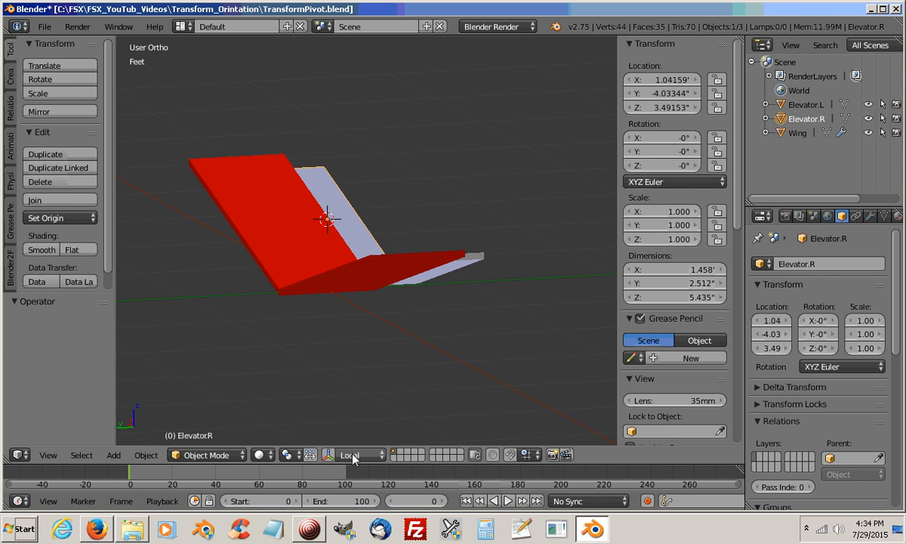
{"action": "mouse_move", "coordinate": [351, 454]}
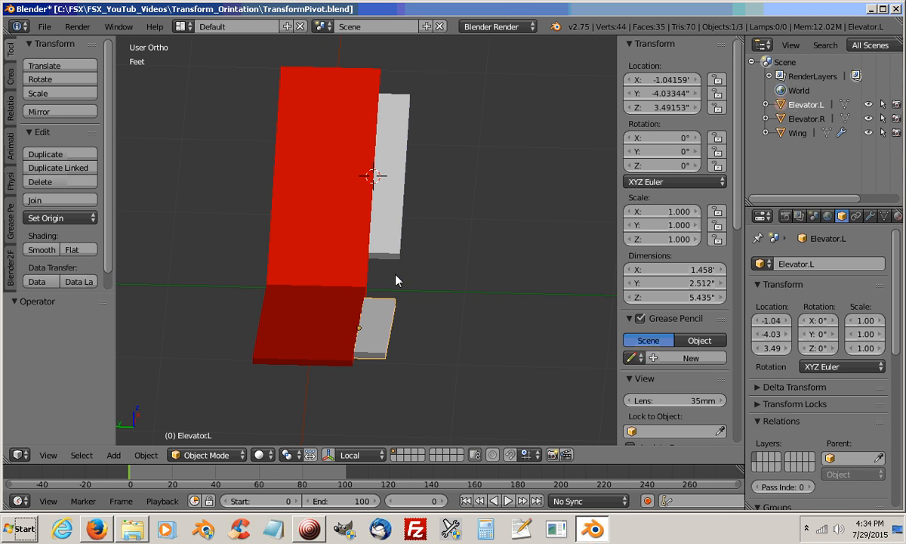
{"action": "mouse_move", "coordinate": [360, 336]}
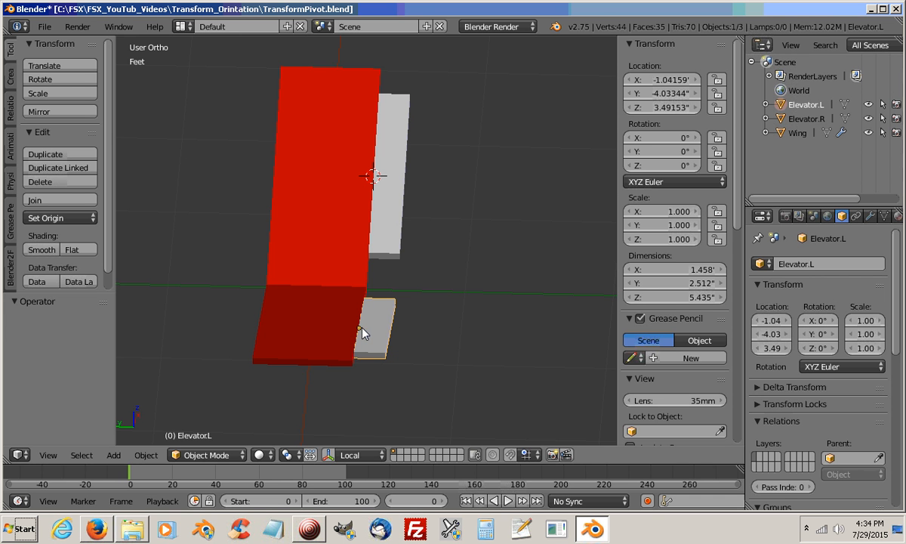
{"action": "mouse_move", "coordinate": [545, 322]}
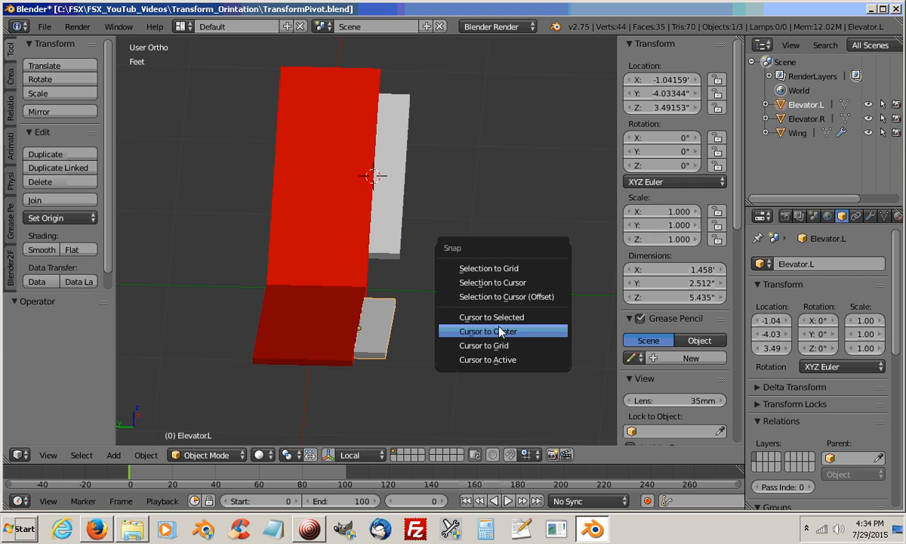
{"action": "left_click", "coordinate": [490, 316]}
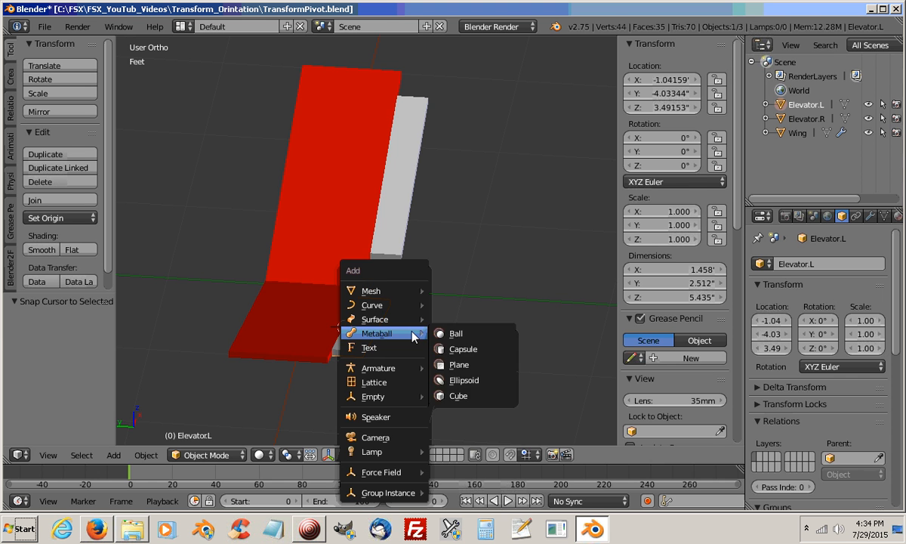
{"action": "mouse_move", "coordinate": [370, 289]}
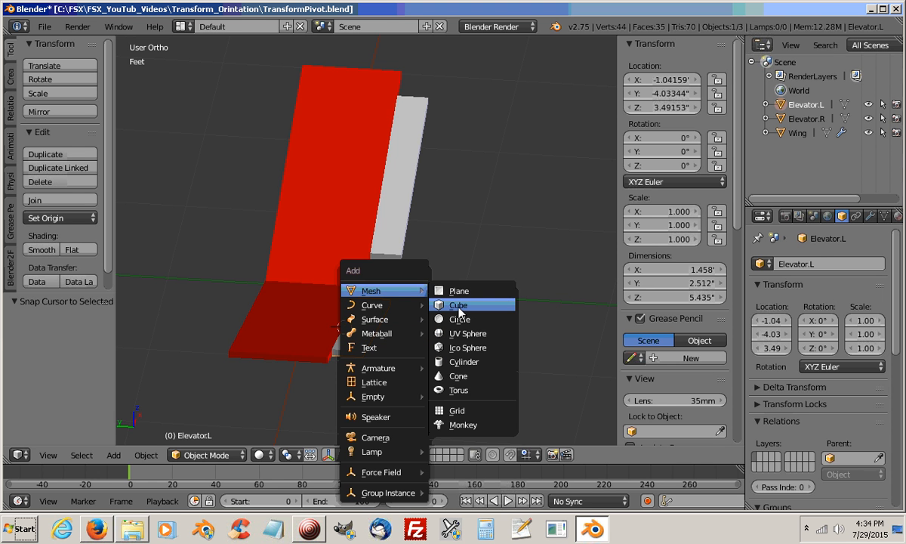
- Add a cube at the hinge, name it Elevator_Axis.L, and flatten it into a rod
{"action": "left_click", "coordinate": [458, 304]}
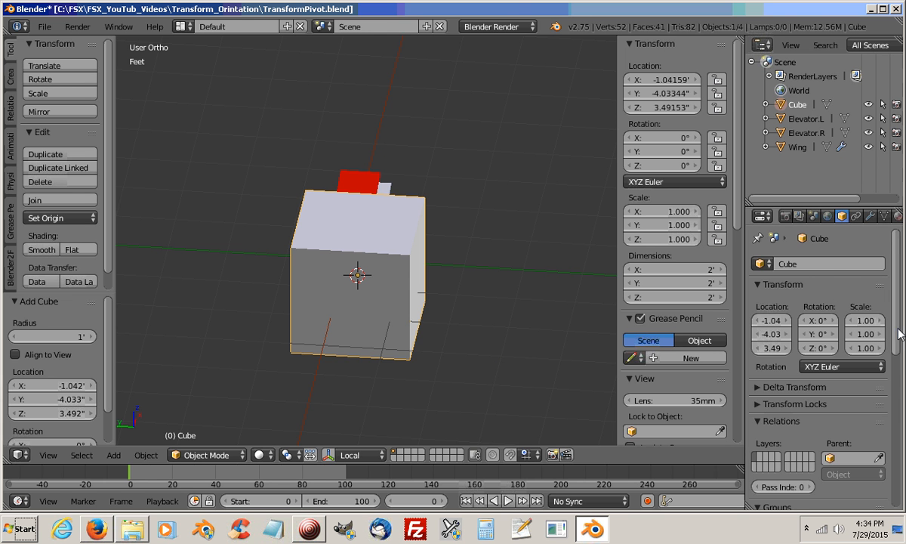
{"action": "scroll", "scroll_direction": "down", "scroll_amount": 3}
{"action": "type", "text": "Elevator"}
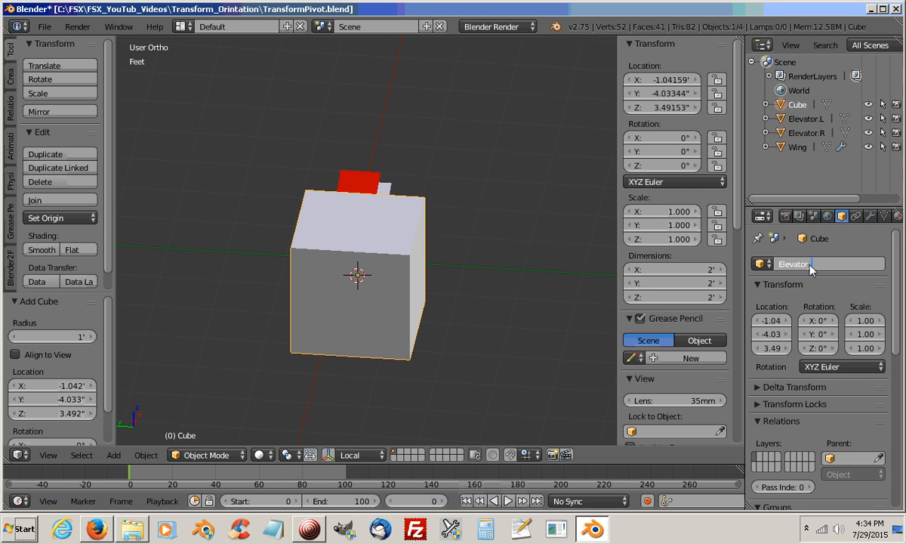
{"action": "type", "text": "Axis.L"}
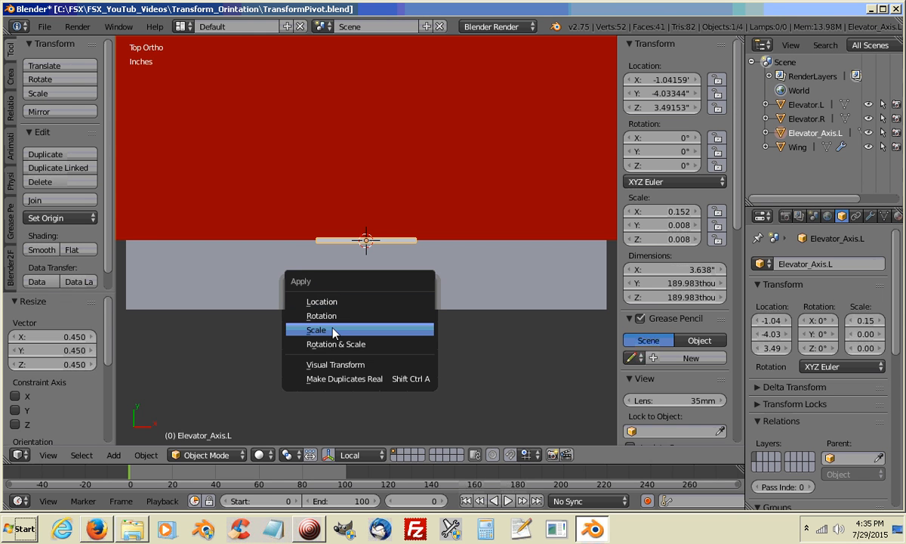
- Apply the rod's scale and rotate it about 15.6° on Y along the hinge
{"action": "left_click", "coordinate": [316, 330]}
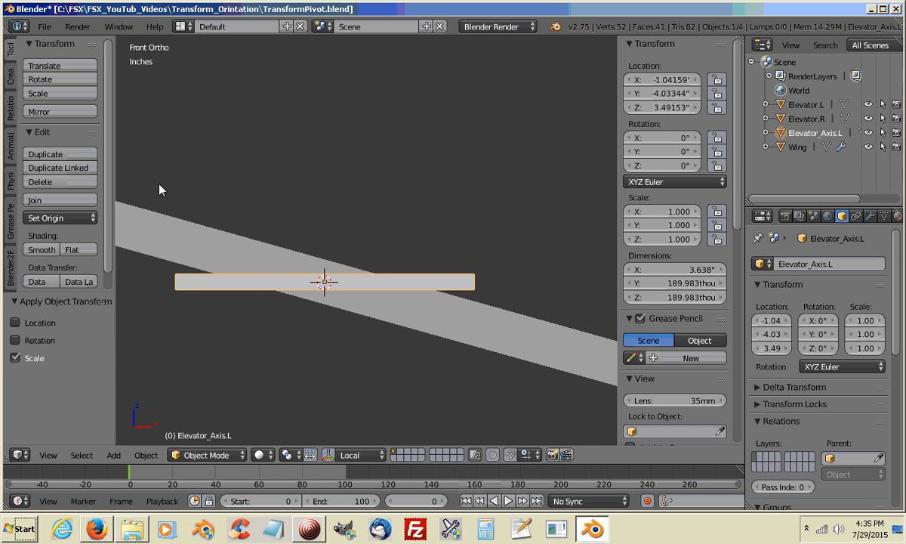
{"action": "mouse_move", "coordinate": [363, 282]}
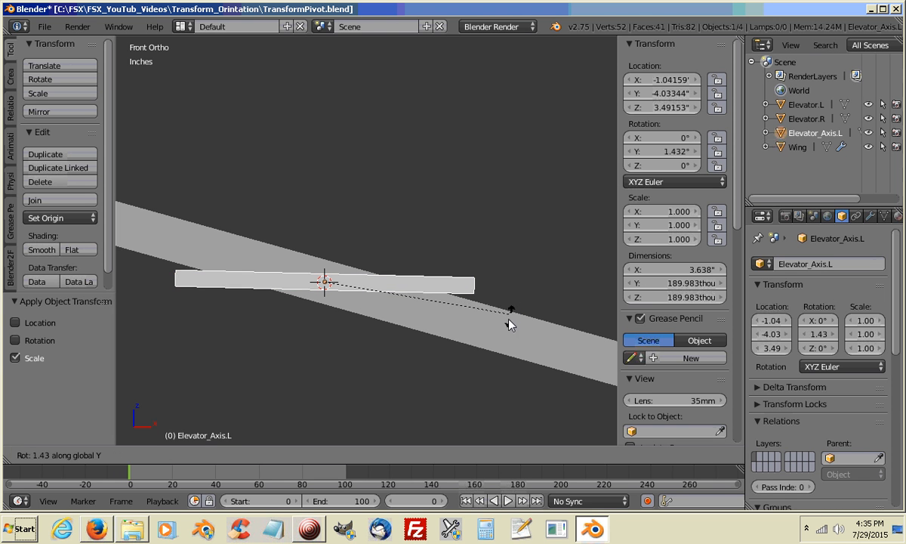
{"action": "left_click_drag", "start_coordinate": [511, 309], "coordinate": [490, 333]}
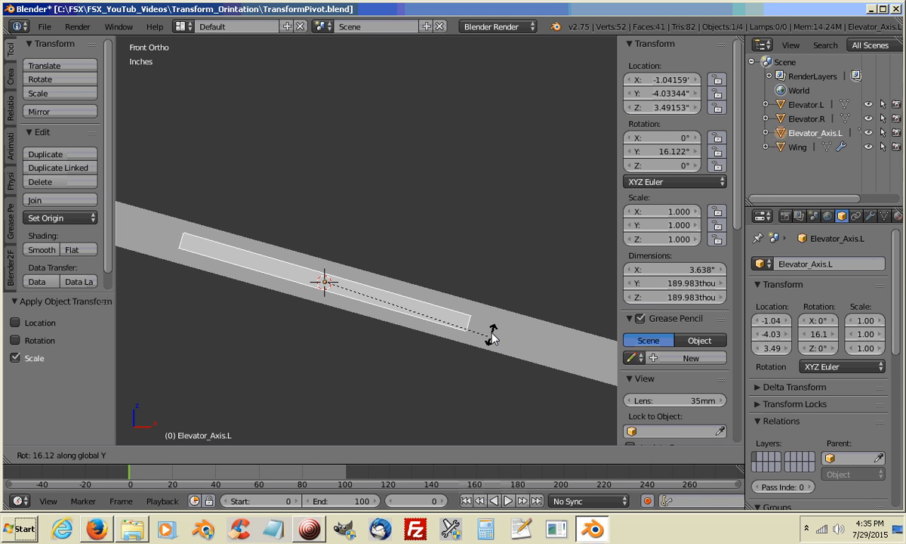
{"action": "left_click_drag", "start_coordinate": [491, 338], "coordinate": [491, 287]}
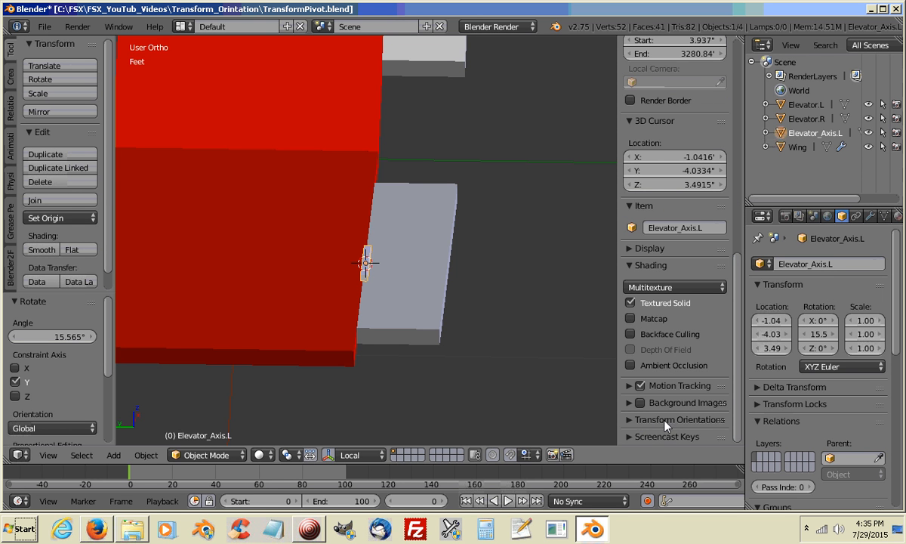
{"action": "mouse_move", "coordinate": [645, 427]}
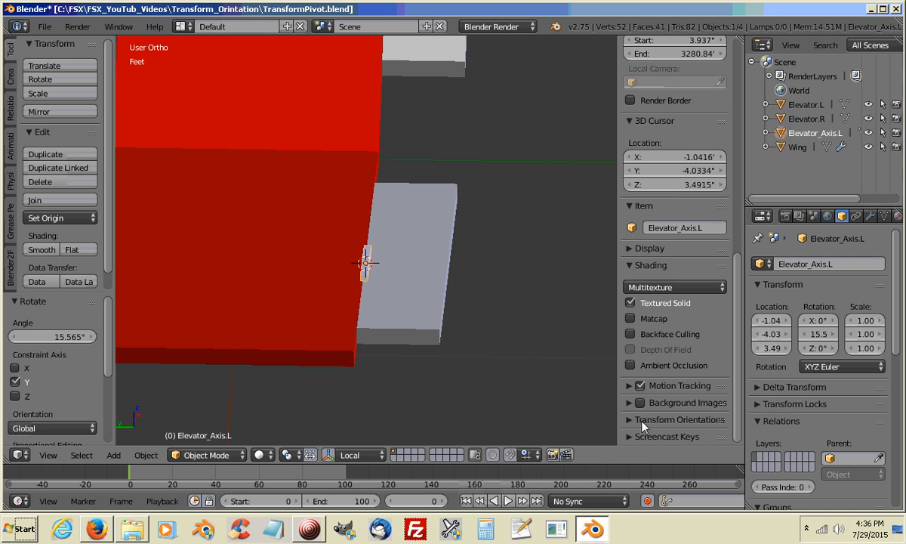
{"action": "mouse_move", "coordinate": [633, 425]}
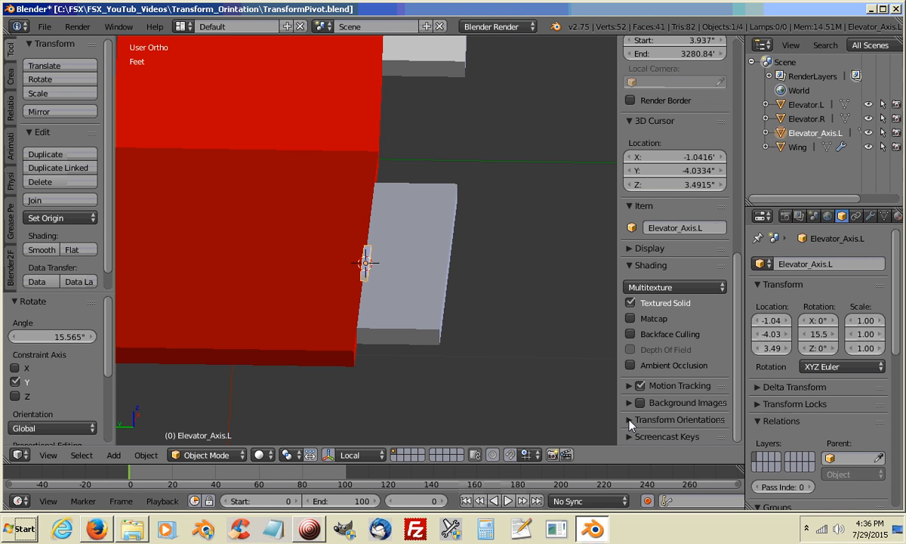
- Create a transform orientation Elevator_Axis.L from the rod and make it active
{"action": "left_click", "coordinate": [630, 419]}
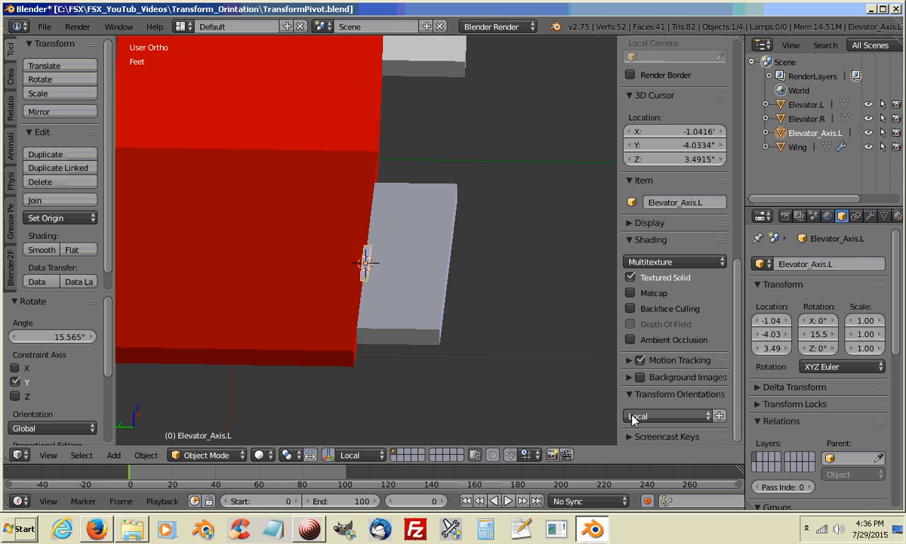
{"action": "mouse_move", "coordinate": [718, 415]}
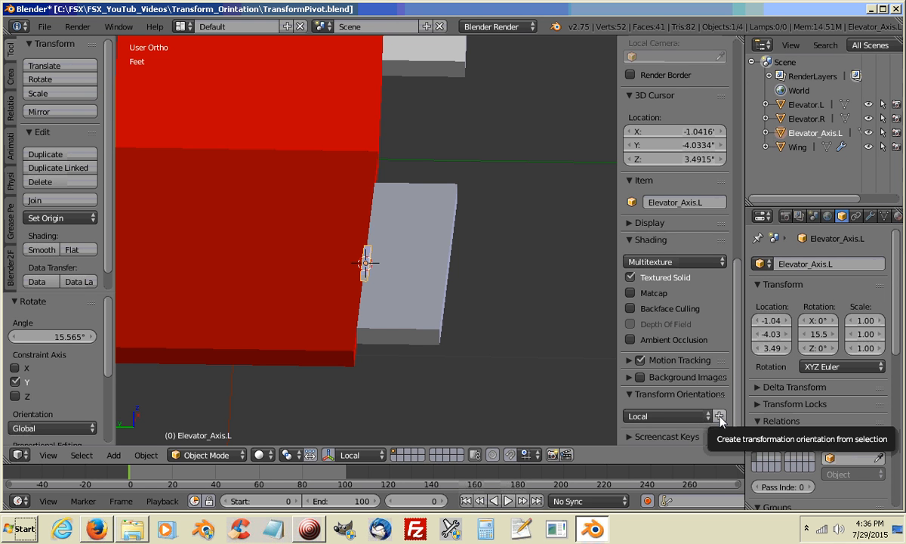
{"action": "left_click", "coordinate": [718, 415]}
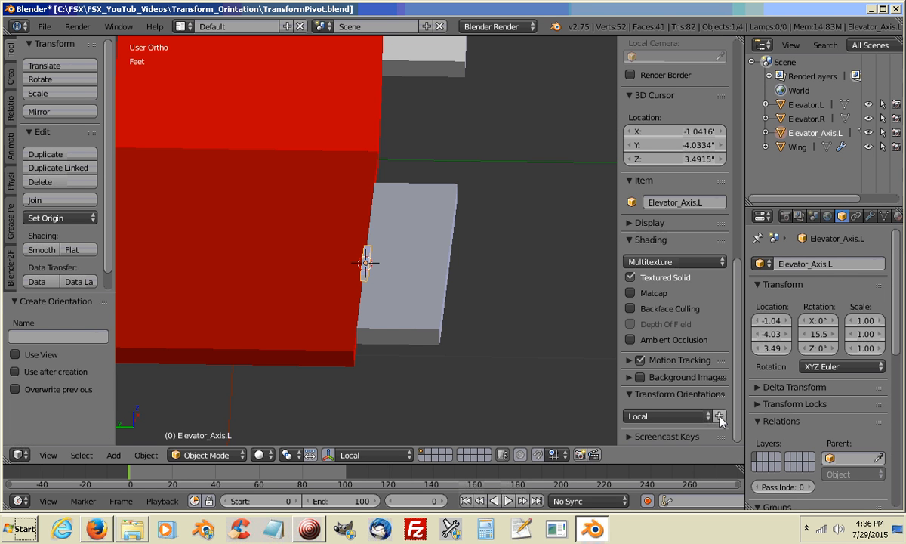
{"action": "mouse_move", "coordinate": [374, 255]}
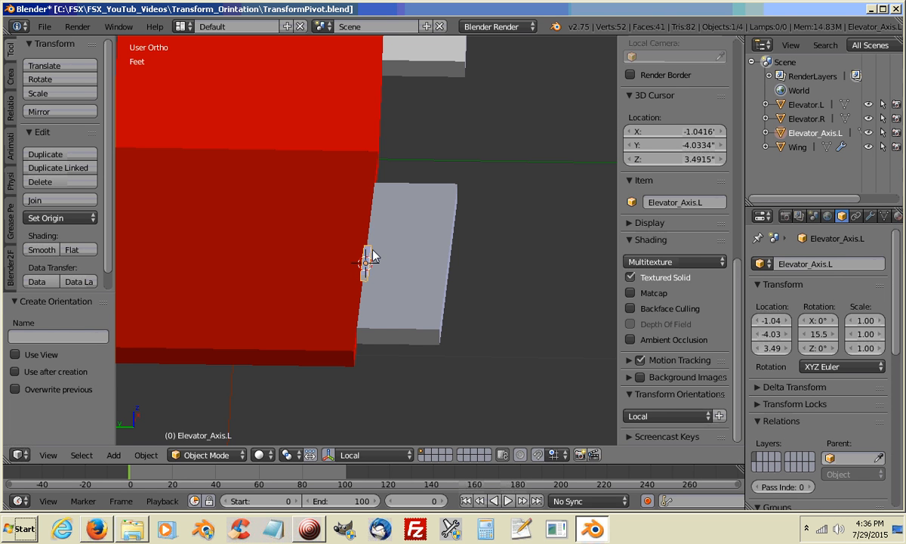
{"action": "mouse_move", "coordinate": [375, 266]}
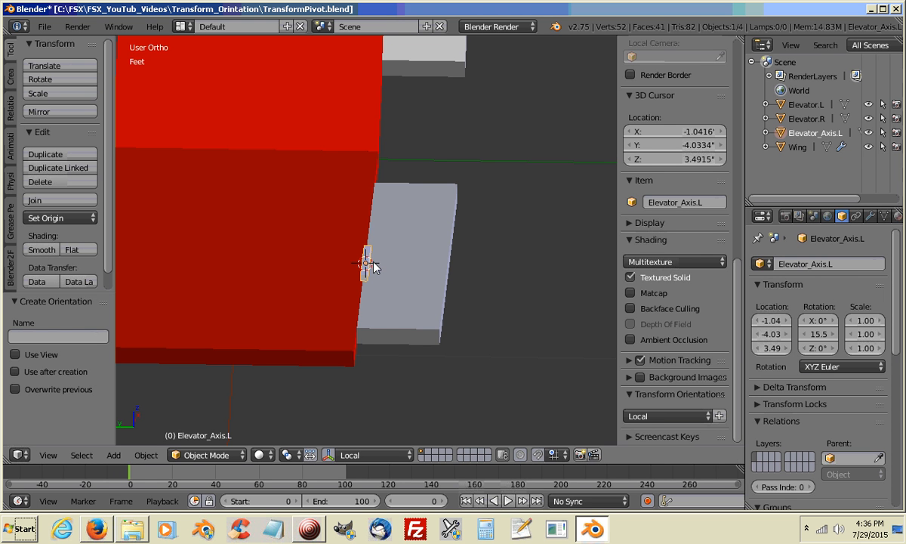
{"action": "mouse_move", "coordinate": [47, 312]}
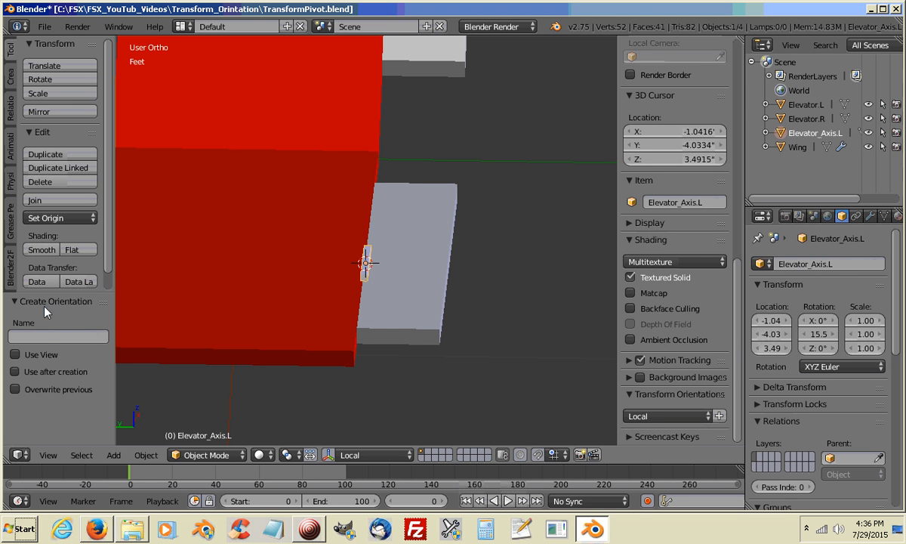
{"action": "left_click", "coordinate": [58, 336]}
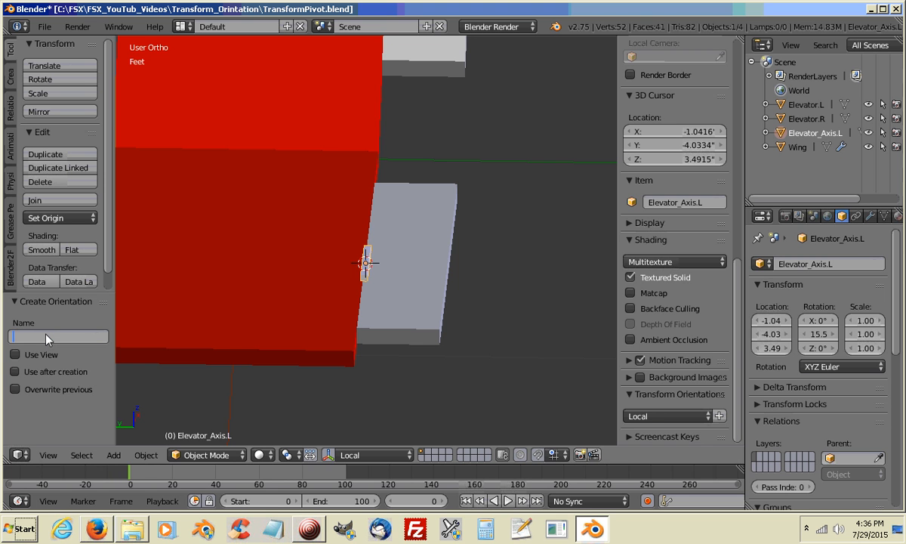
{"action": "type", "text": "Elevator_Axis.L"}
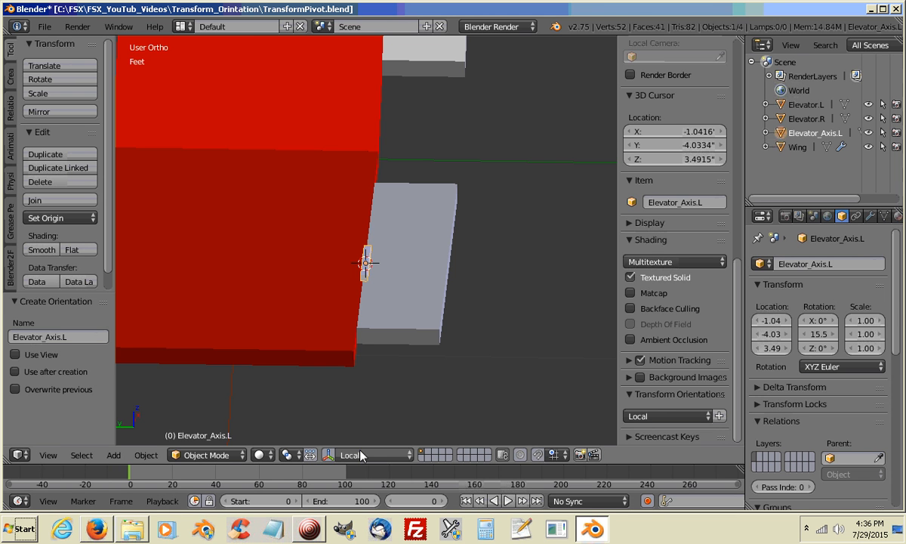
{"action": "left_click", "coordinate": [14, 370]}
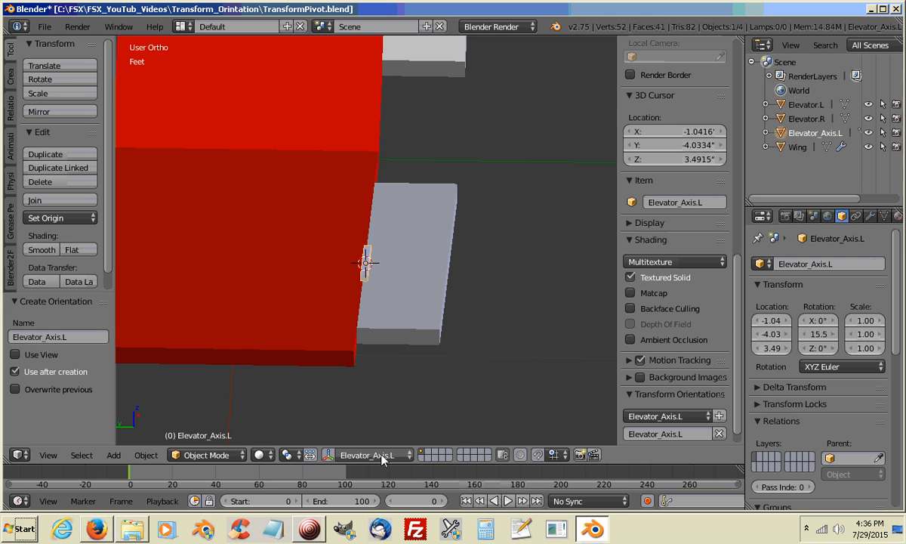
{"action": "mouse_move", "coordinate": [381, 454]}
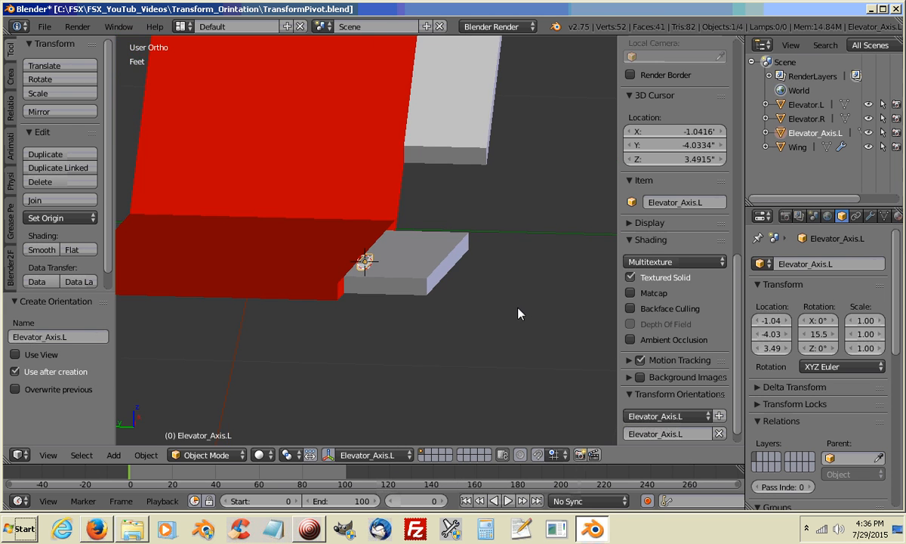
{"action": "left_click_drag", "start_coordinate": [520, 313], "coordinate": [455, 348]}
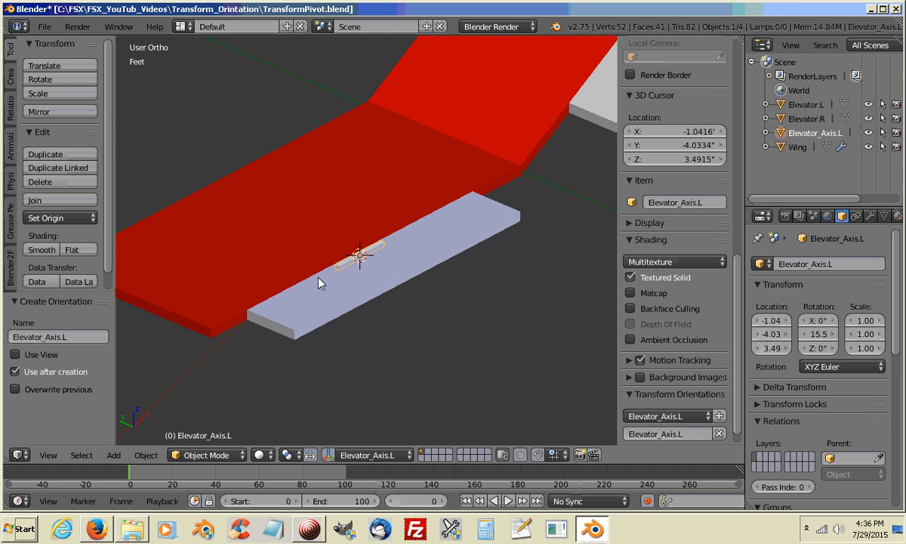
{"action": "mouse_move", "coordinate": [382, 250]}
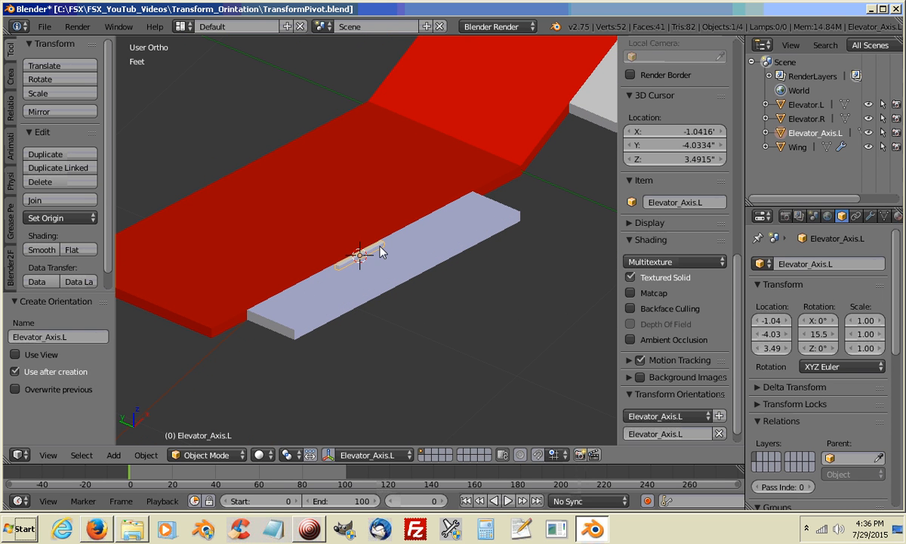
{"action": "mouse_move", "coordinate": [336, 272]}
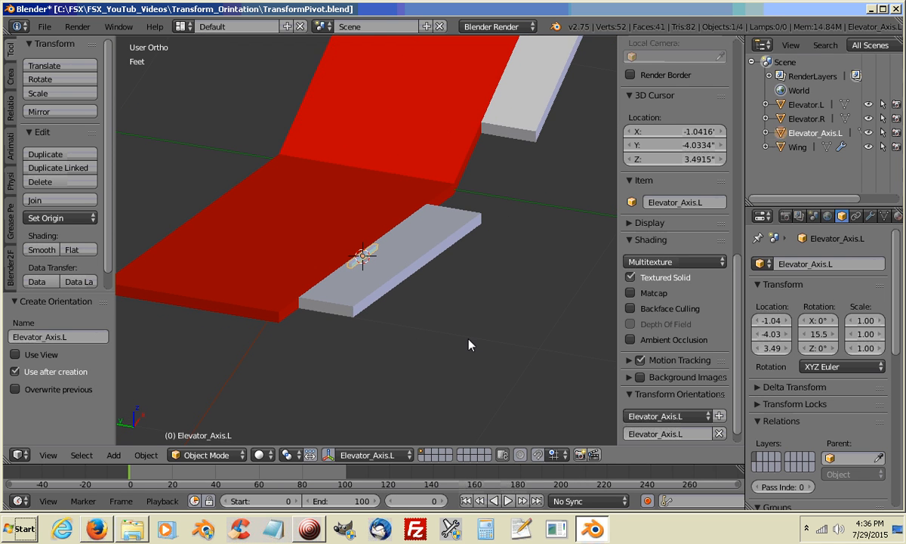
{"action": "mouse_move", "coordinate": [419, 268]}
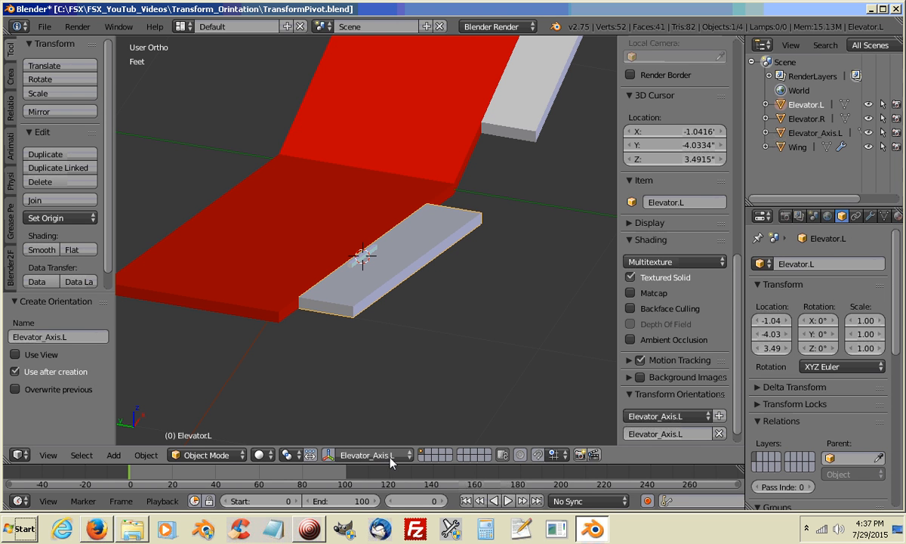
{"action": "mouse_move", "coordinate": [472, 347]}
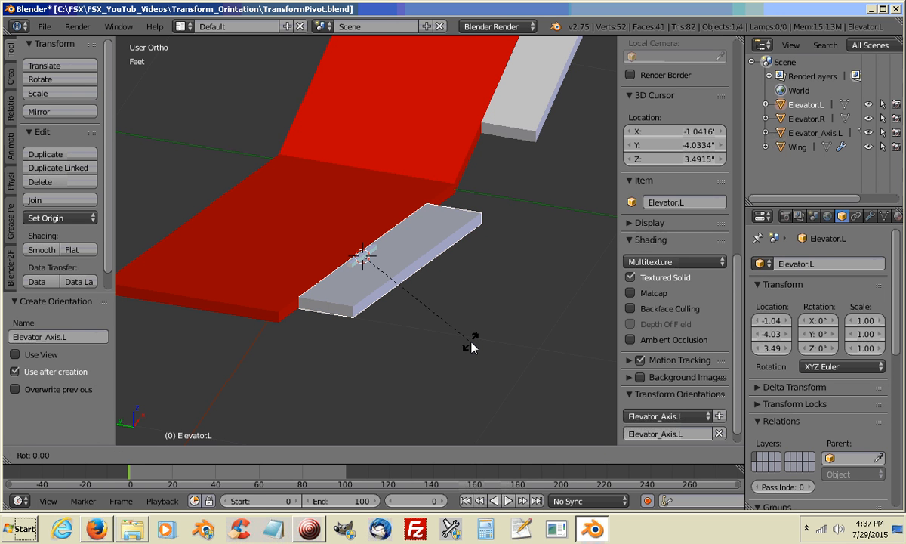
{"action": "key", "text": "x"}
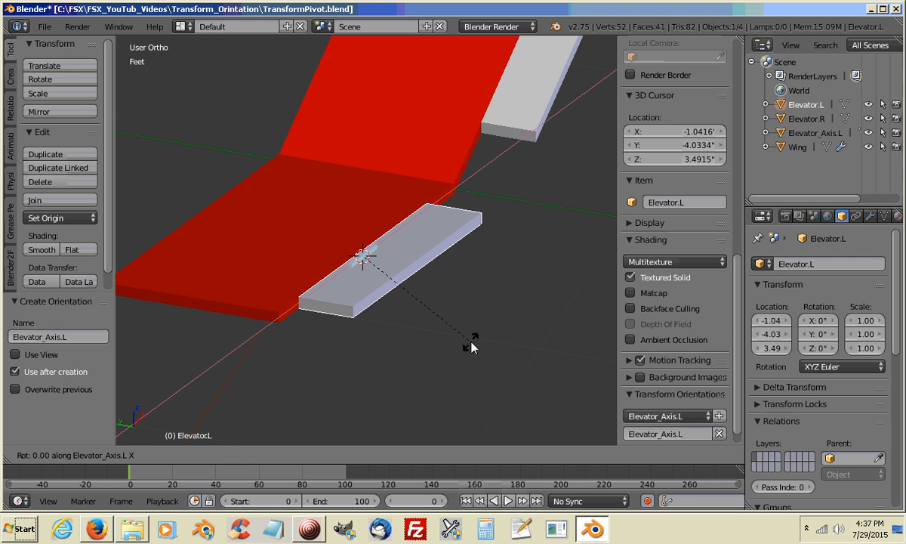
{"action": "left_click_drag", "start_coordinate": [474, 347], "coordinate": [443, 377]}
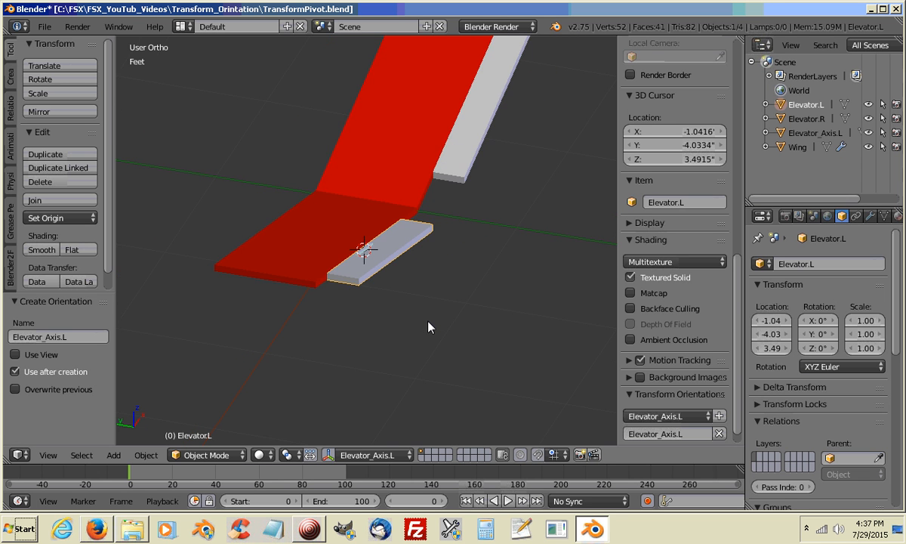
- In Top view, duplicate the axis rod and move it 2.084' along X
{"action": "key", "text": "7"}
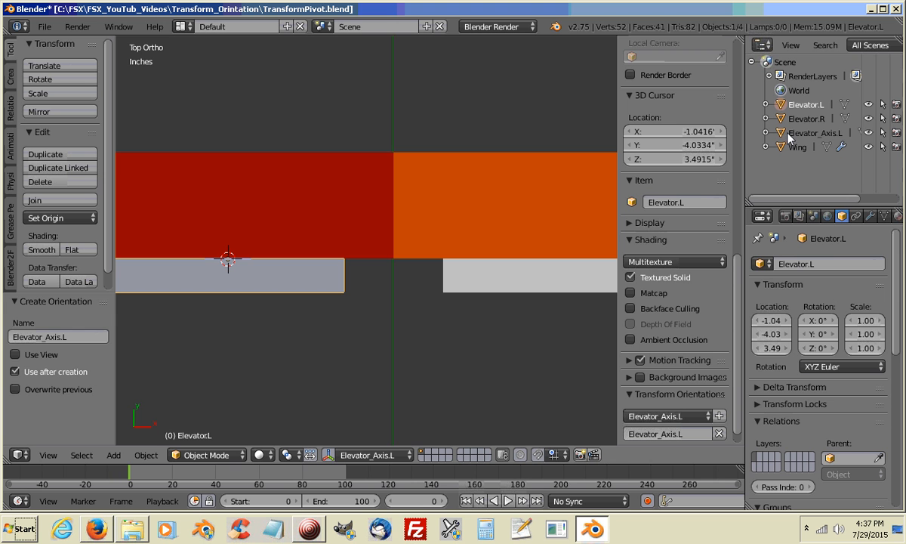
{"action": "mouse_move", "coordinate": [787, 136]}
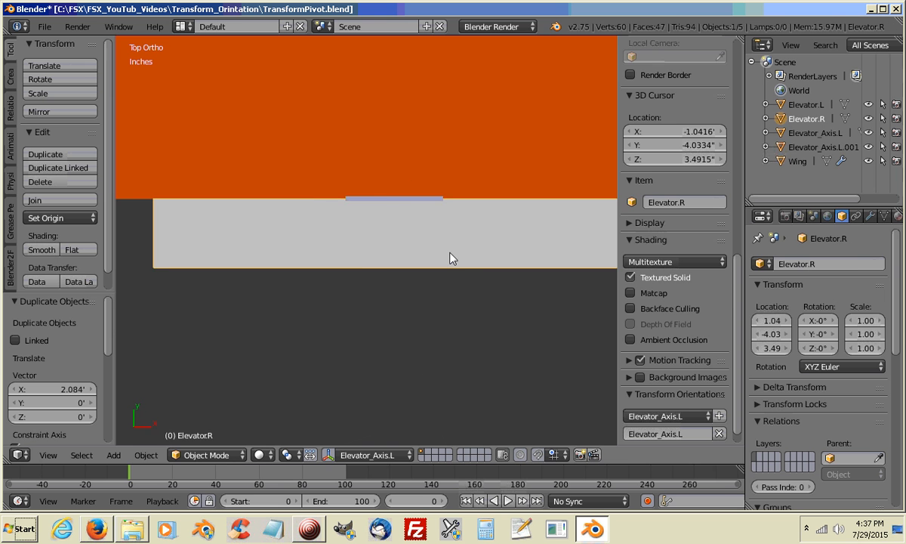
{"action": "left_click_drag", "start_coordinate": [378, 227], "coordinate": [521, 218]}
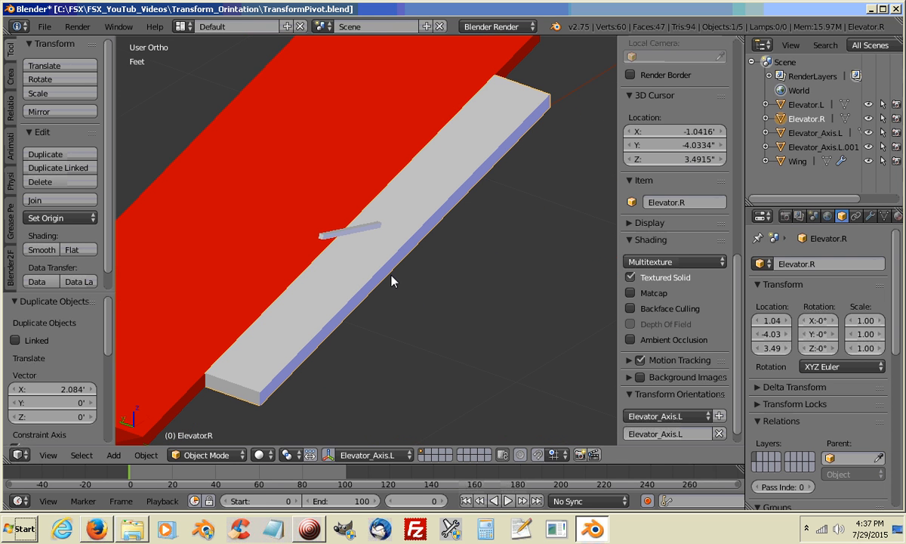
{"action": "mouse_move", "coordinate": [466, 296]}
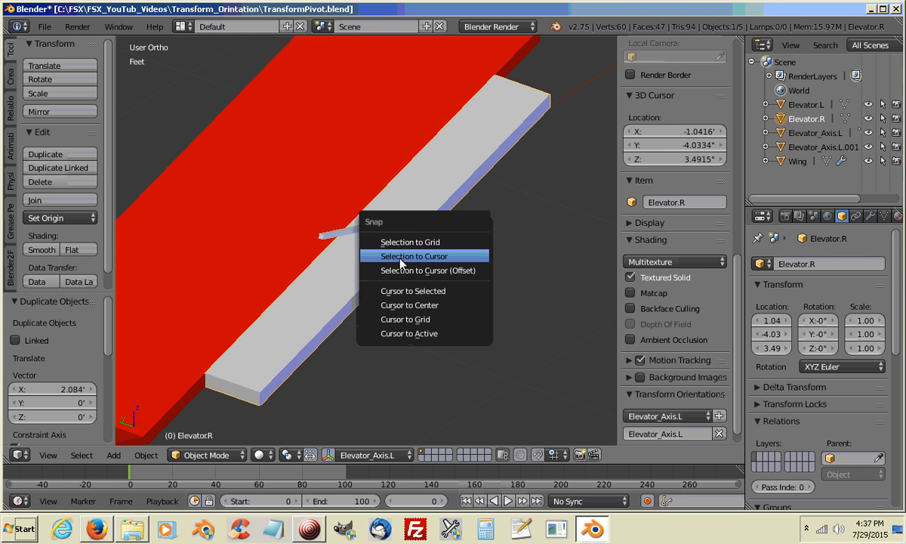
- Snap Elevator_Axis.L.001 to the 3D cursor at 1.04, -4.03, 3.49
{"action": "left_click", "coordinate": [412, 256]}
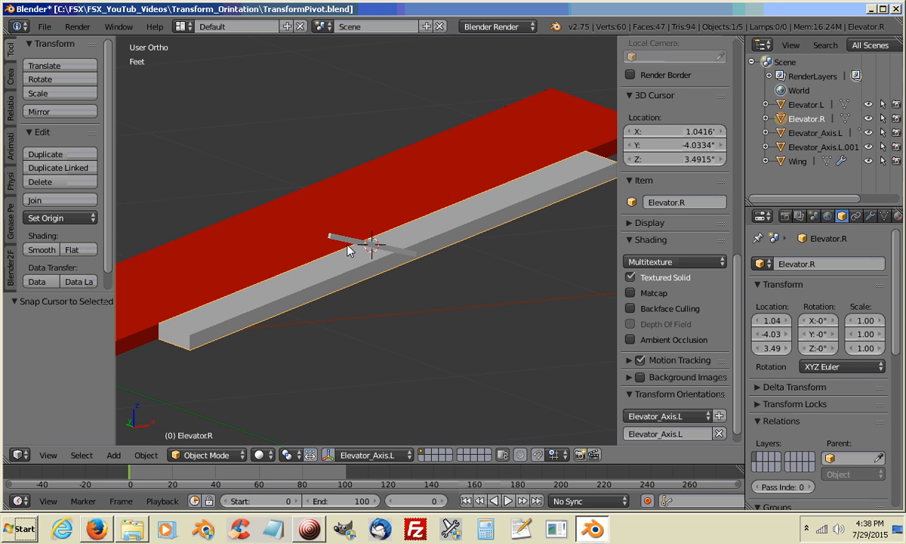
{"action": "mouse_move", "coordinate": [345, 249]}
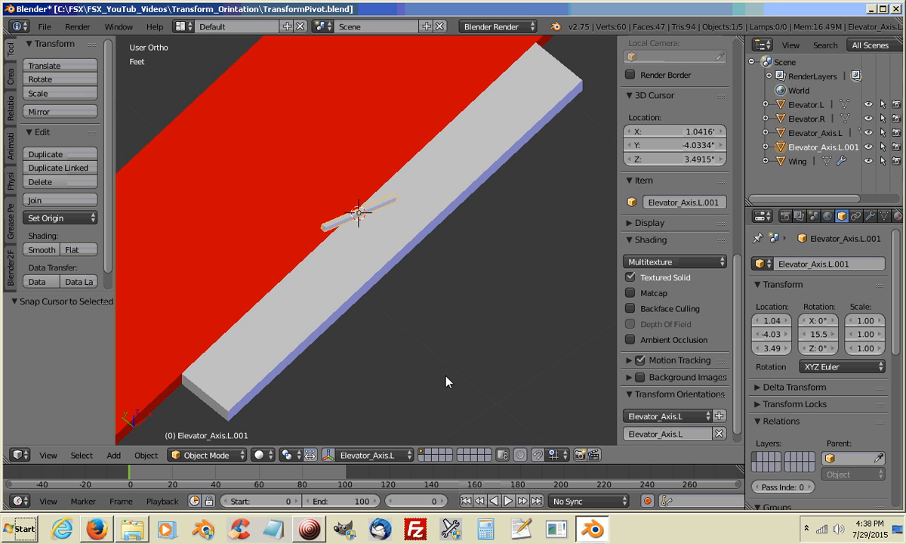
{"action": "mouse_move", "coordinate": [445, 326]}
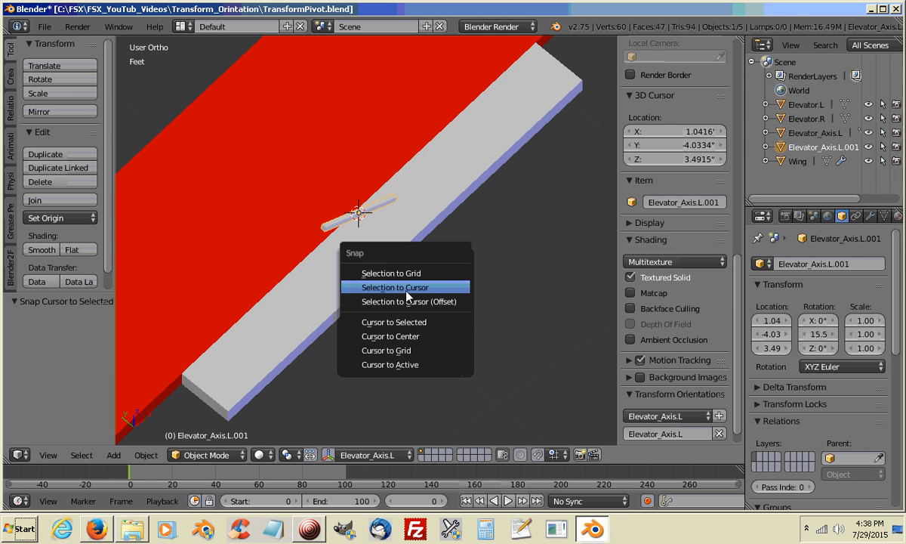
{"action": "left_click", "coordinate": [395, 287]}
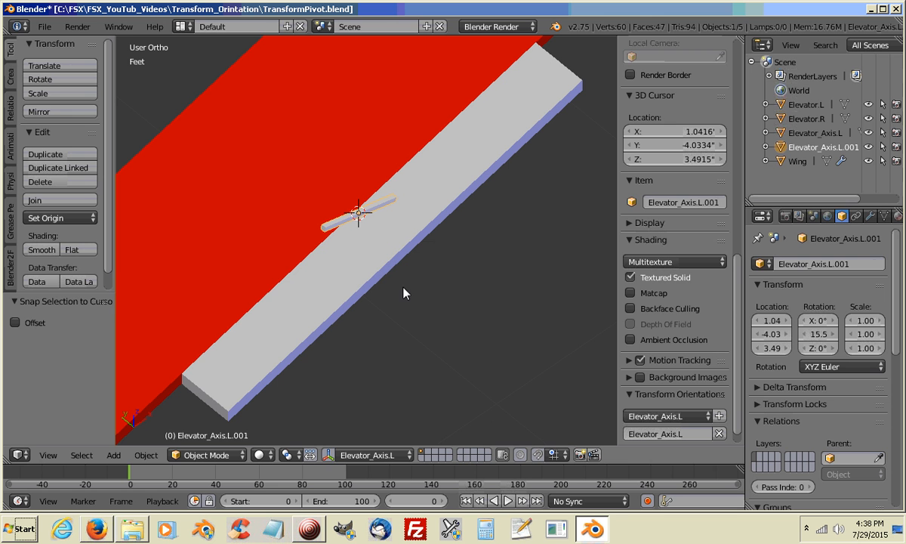
{"action": "mouse_move", "coordinate": [409, 332]}
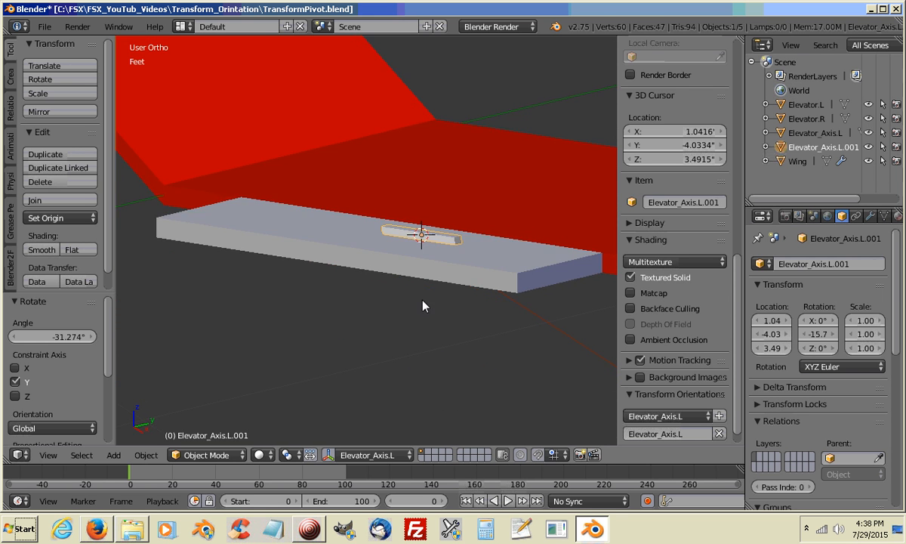
- Rename the mirrored axis copy to Elevator_Axis.R
{"action": "double_click", "coordinate": [815, 263]}
{"action": "type", "text": "R"}
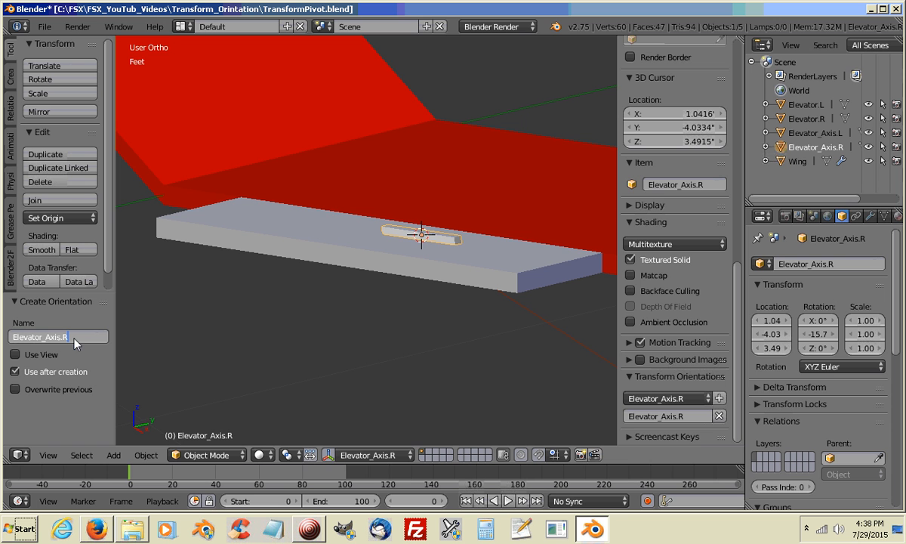
{"action": "mouse_move", "coordinate": [159, 369]}
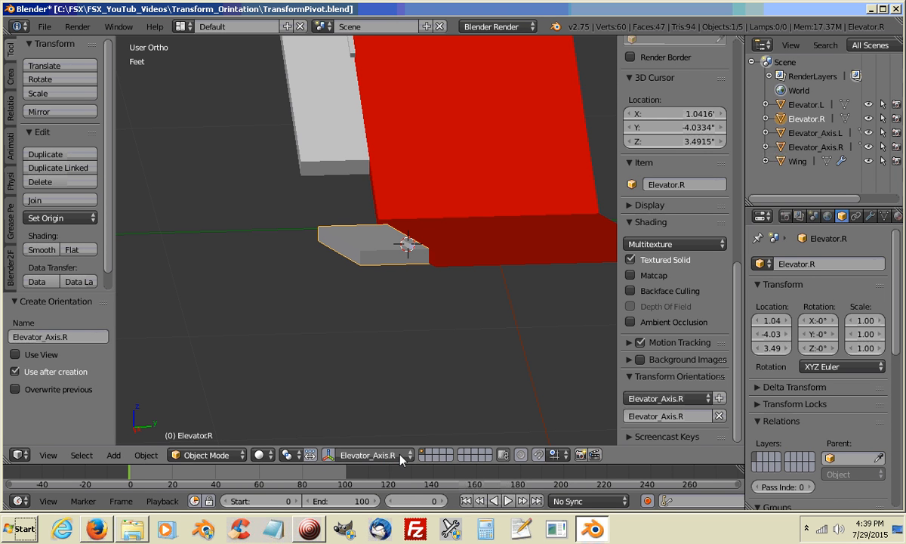
{"action": "mouse_move", "coordinate": [498, 317]}
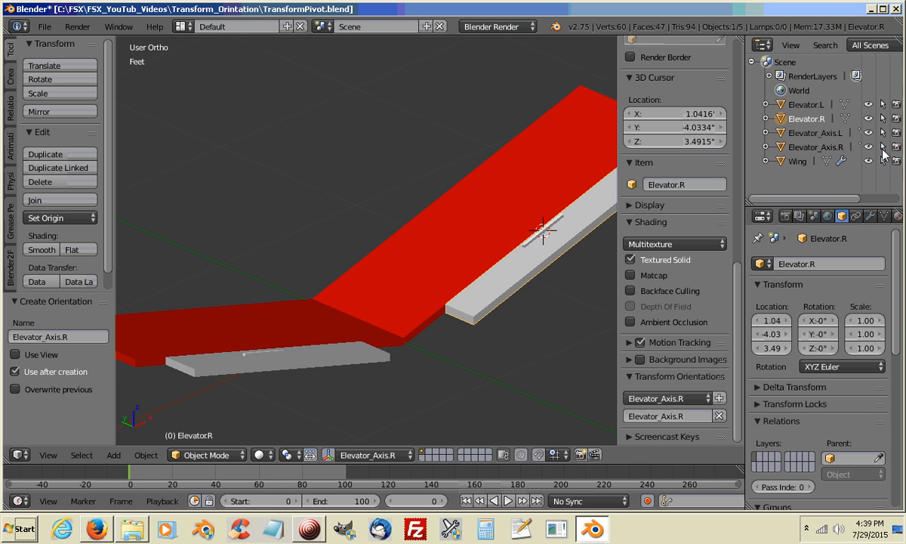
{"action": "mouse_move", "coordinate": [791, 147]}
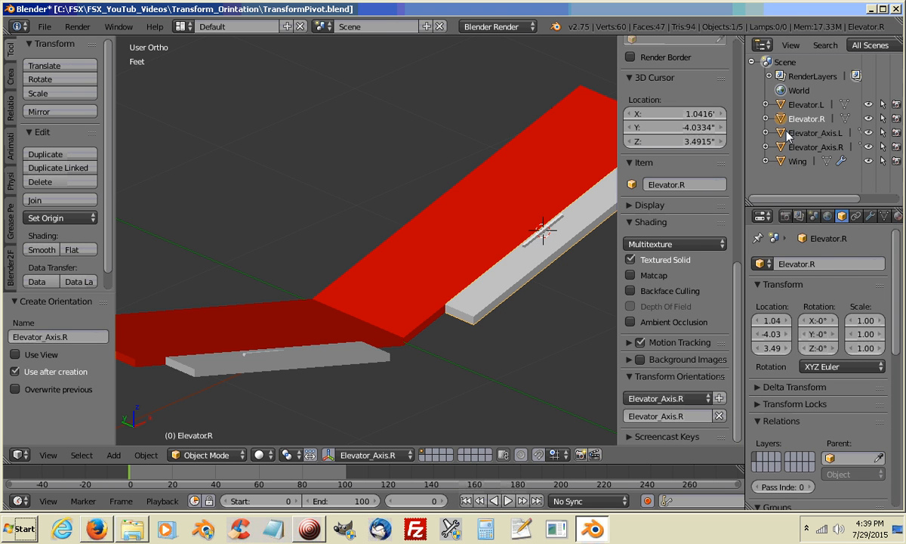
- Select the left elevator, Elevator.L, in the Outliner
{"action": "left_click", "coordinate": [816, 132]}
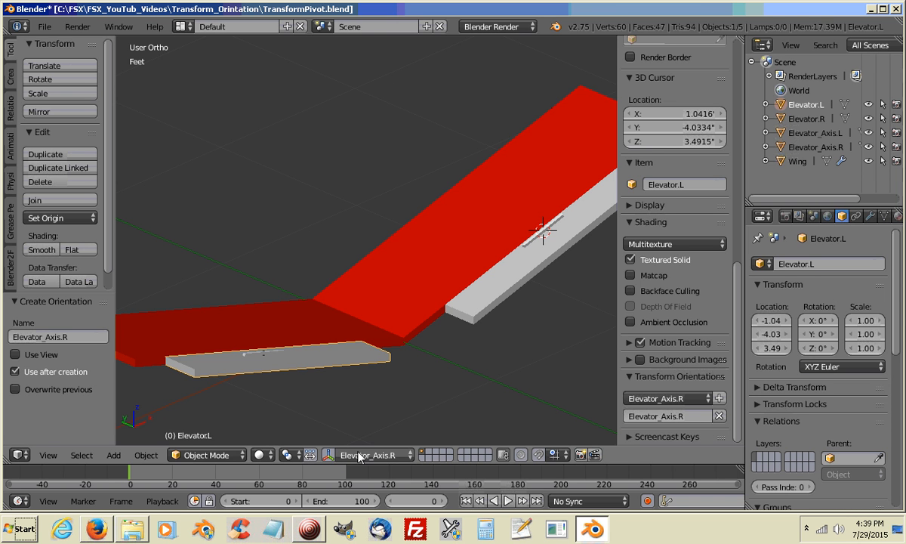
- Tilt Elevator.L 20° about the Elevator_Axis.L orientation and keyframe its rotation at frame 0
{"action": "left_click", "coordinate": [368, 454]}
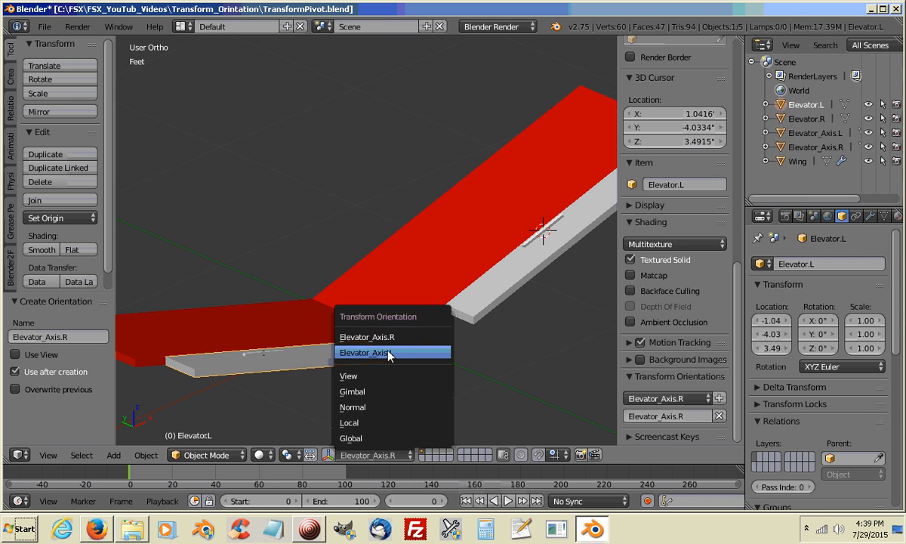
{"action": "left_click", "coordinate": [366, 352]}
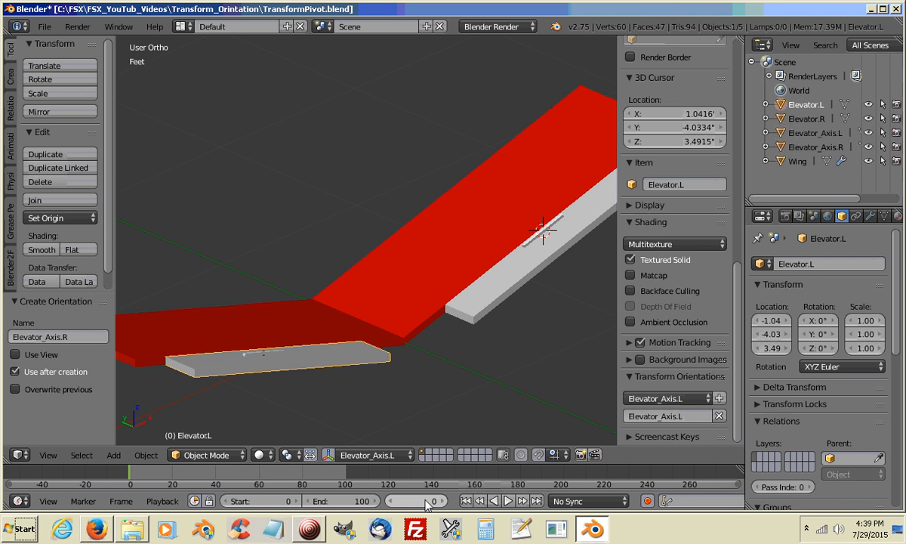
{"action": "mouse_move", "coordinate": [426, 416]}
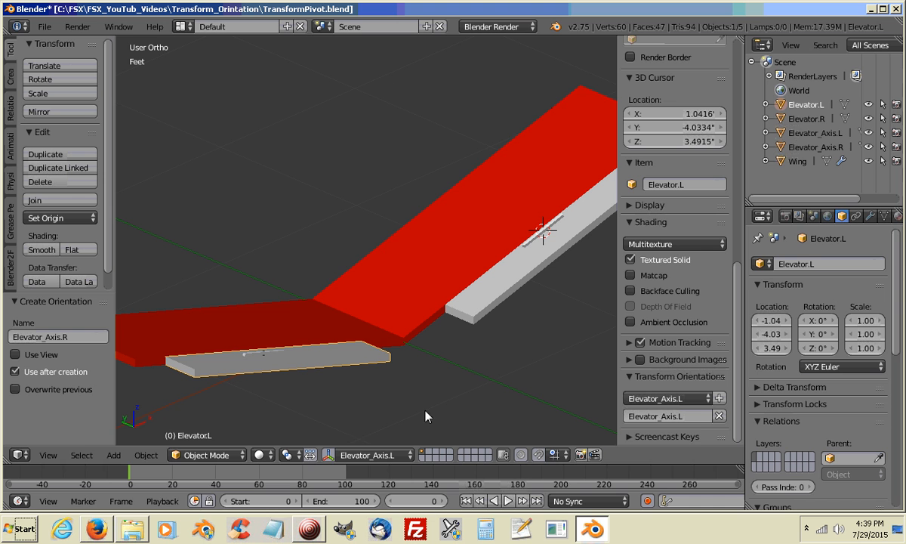
{"action": "mouse_move", "coordinate": [392, 363]}
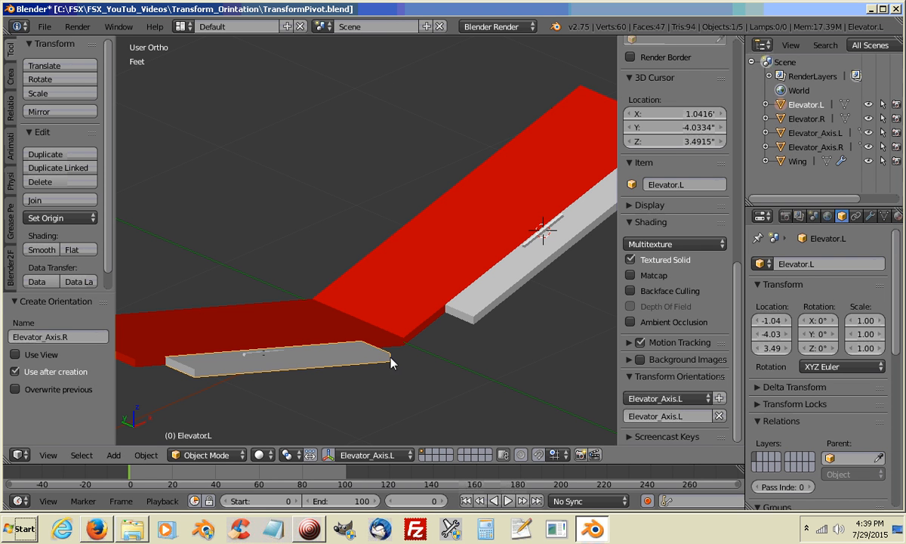
{"action": "mouse_move", "coordinate": [509, 370]}
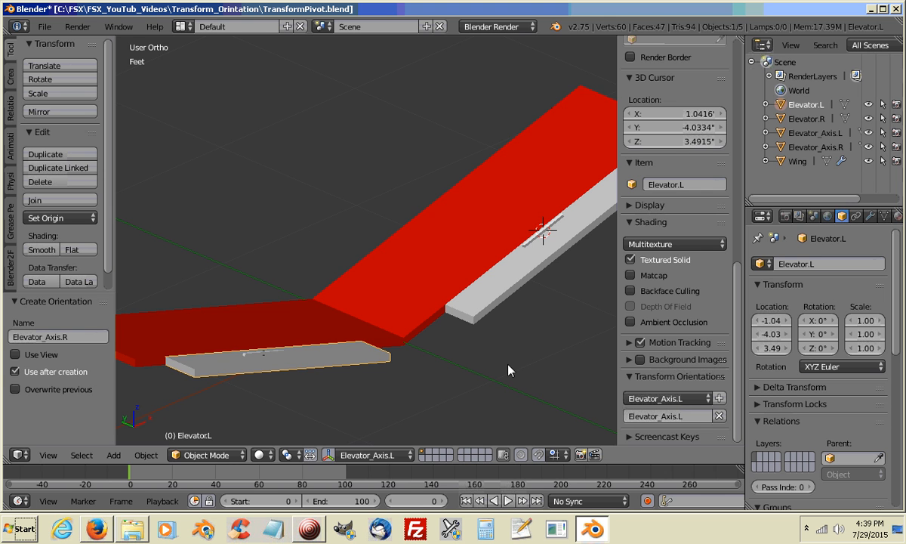
{"action": "mouse_move", "coordinate": [465, 383]}
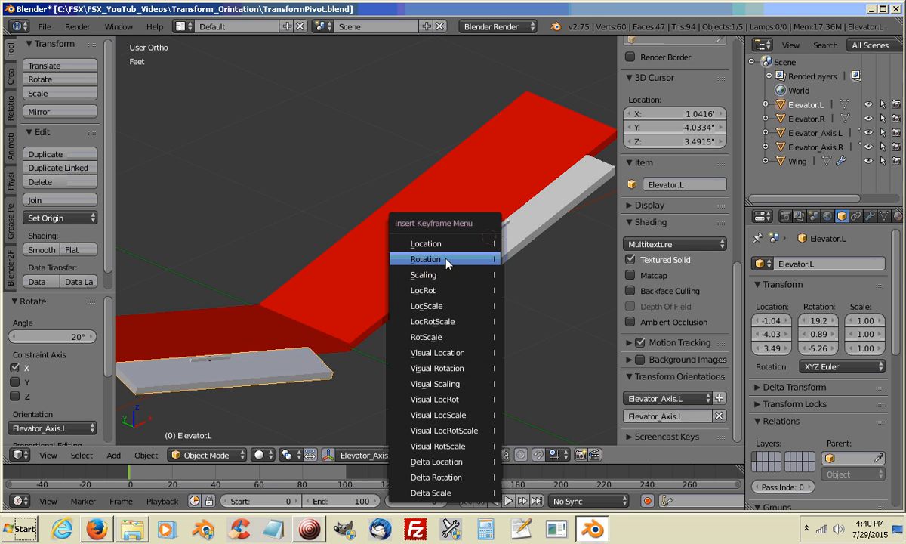
{"action": "left_click", "coordinate": [426, 258]}
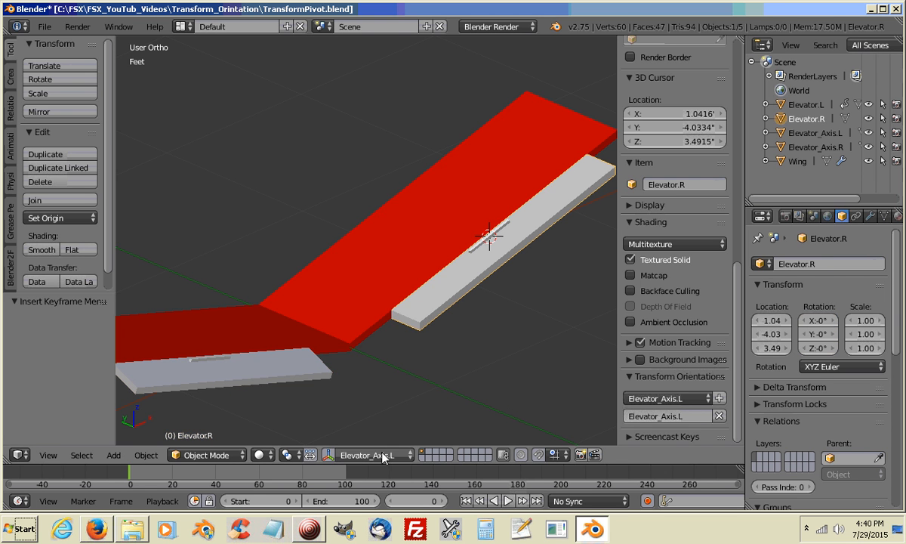
- Tilt Elevator.R 20° about the Elevator_Axis.R orientation and keyframe its rotation at frame 0
{"action": "left_click", "coordinate": [370, 454]}
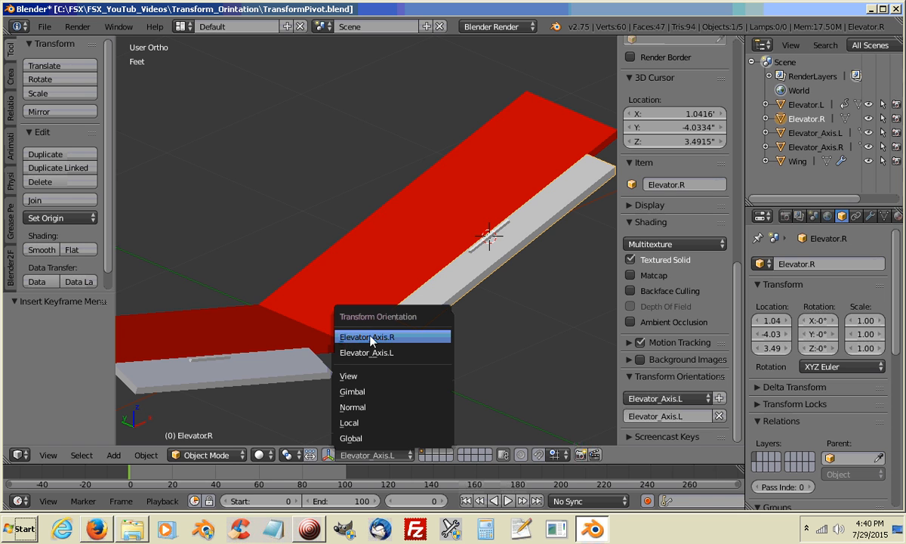
{"action": "left_click", "coordinate": [366, 337]}
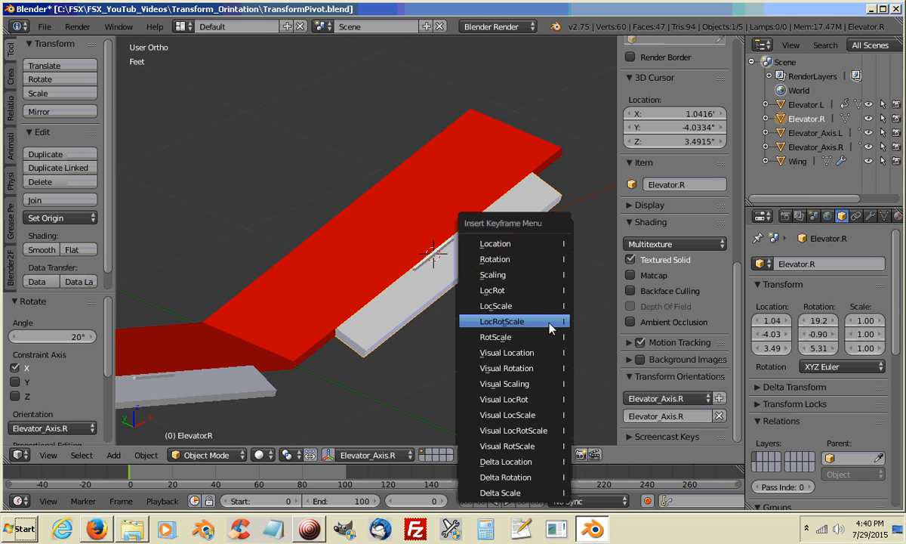
{"action": "left_click", "coordinate": [501, 321]}
{"action": "type", "text": "50"}
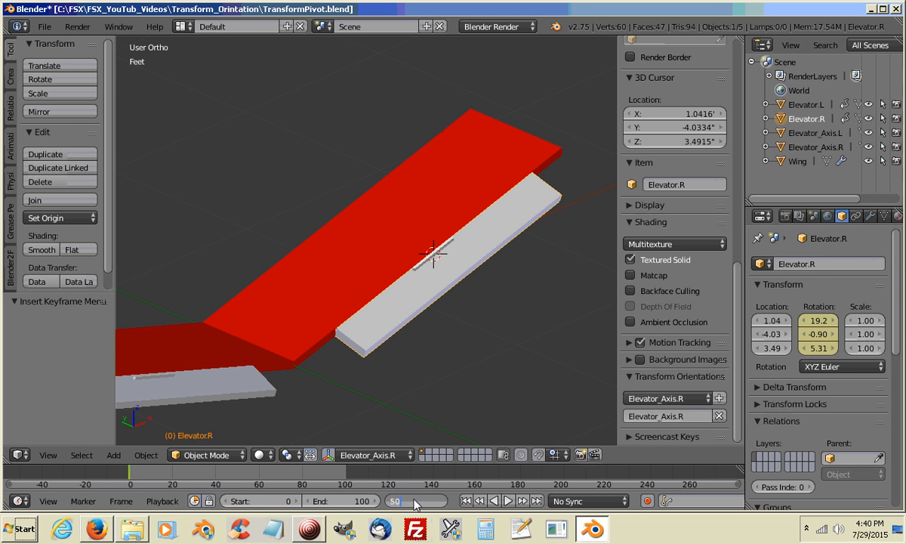
- At frame 50, rotate Elevator.L level about Elevator_Axis.L and keyframe its rotation
{"action": "left_click", "coordinate": [394, 500]}
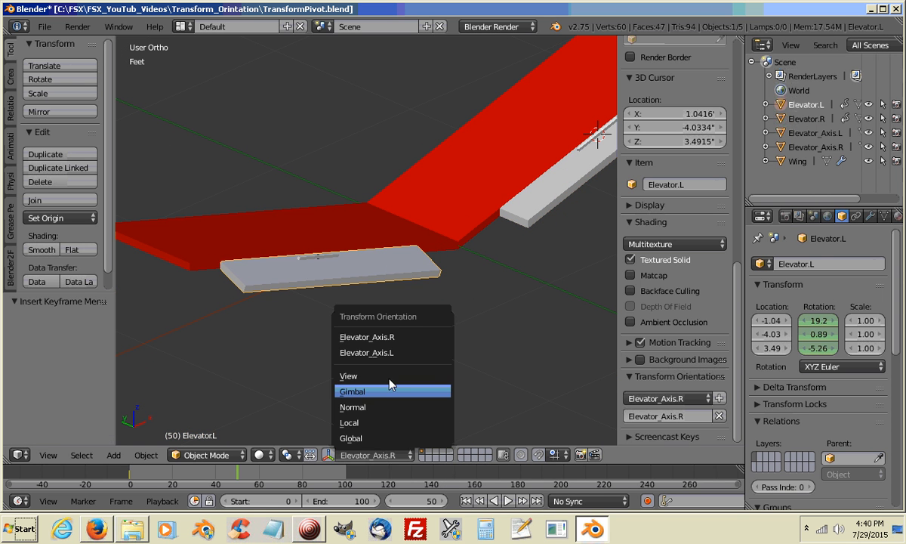
{"action": "mouse_move", "coordinate": [392, 352]}
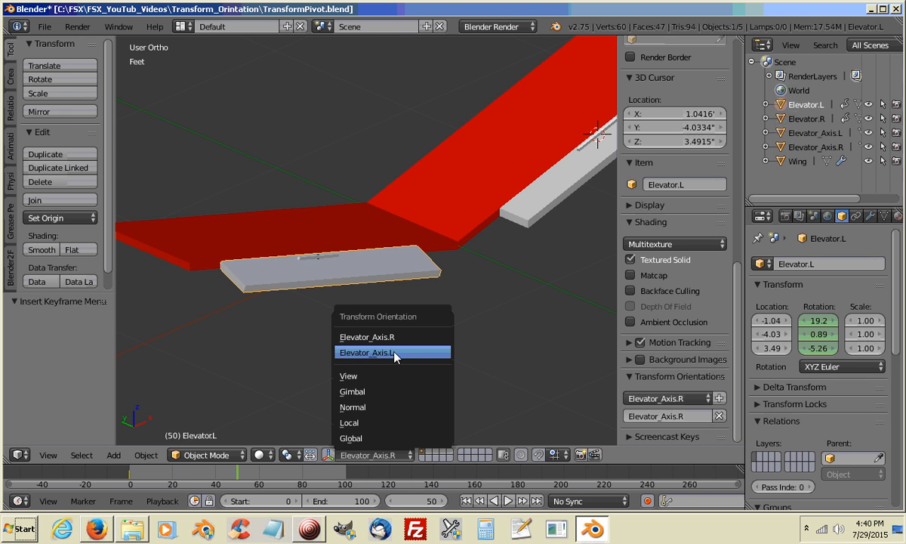
{"action": "left_click", "coordinate": [368, 353]}
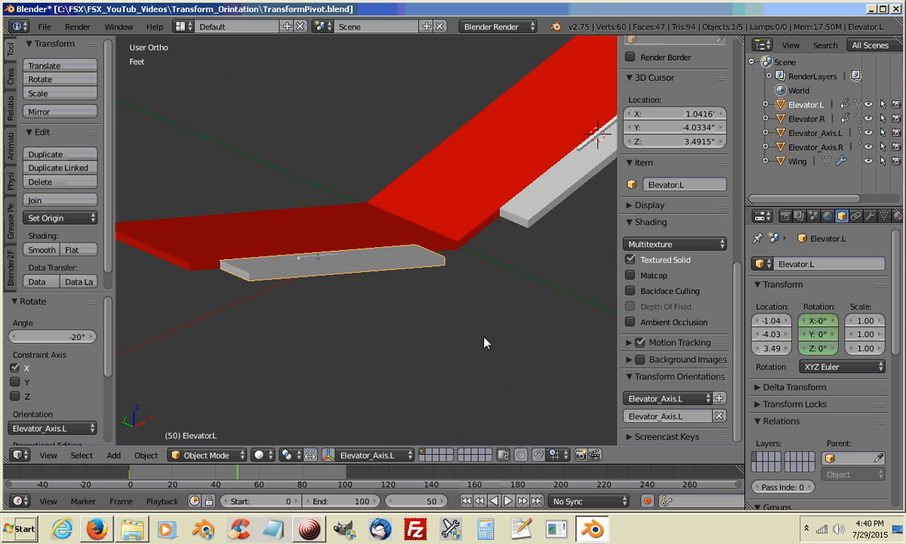
{"action": "key", "text": "i"}
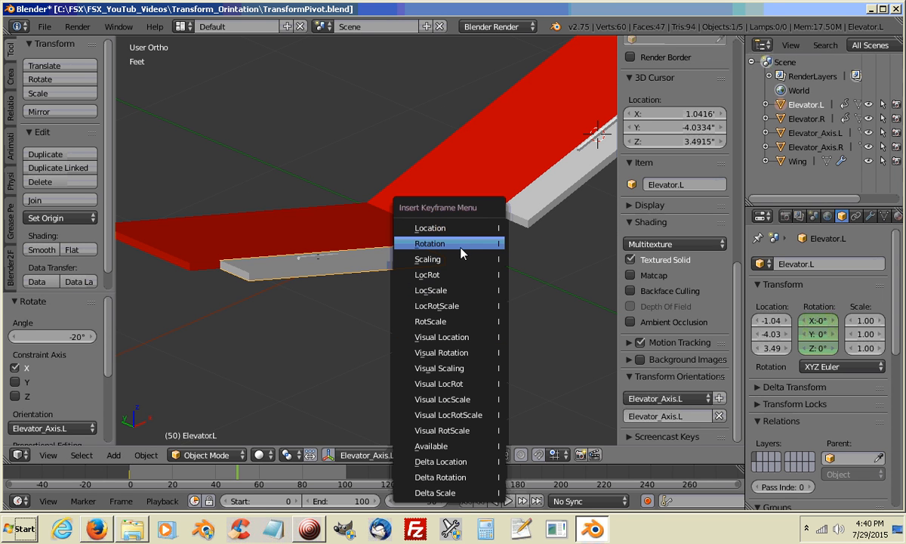
{"action": "left_click", "coordinate": [431, 242]}
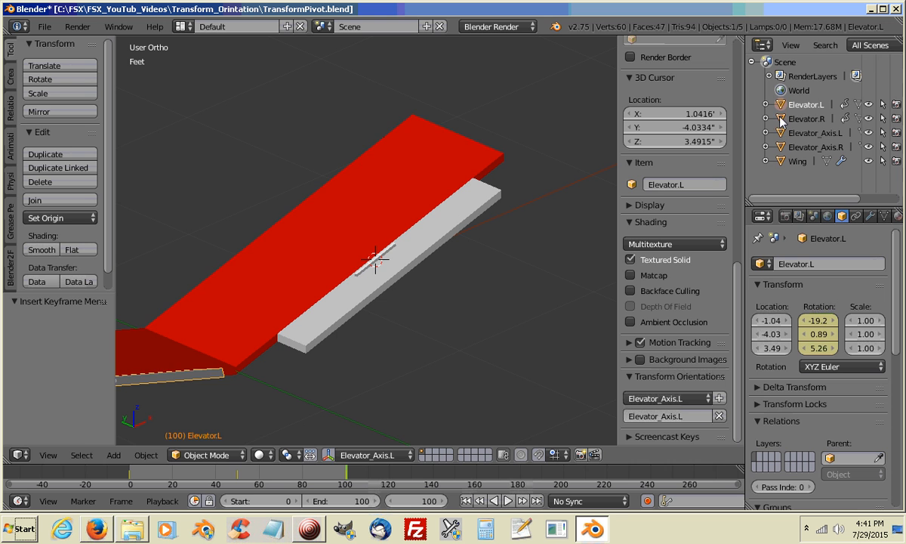
- Tilt Elevator.R -20° about Elevator_Axis.R and keyframe its rotation at frame 100
{"action": "left_click", "coordinate": [370, 455]}
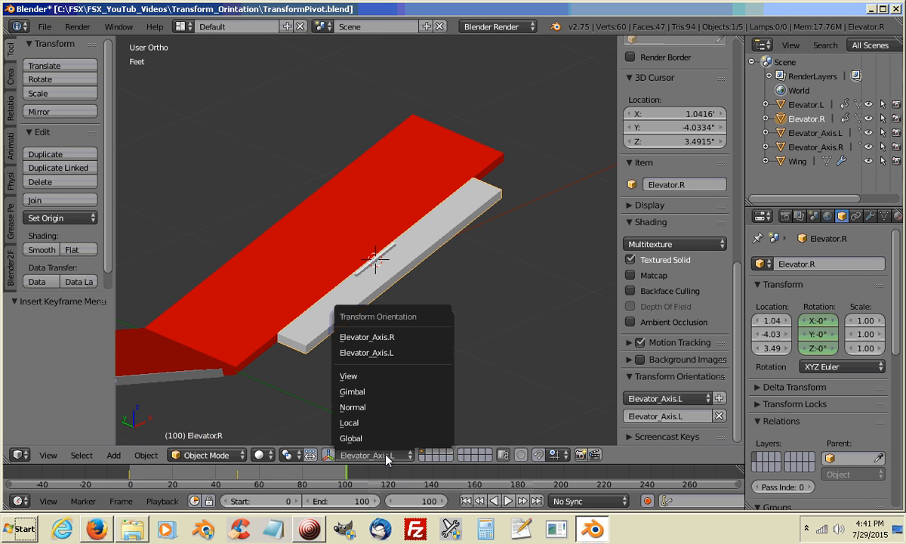
{"action": "left_click", "coordinate": [366, 337]}
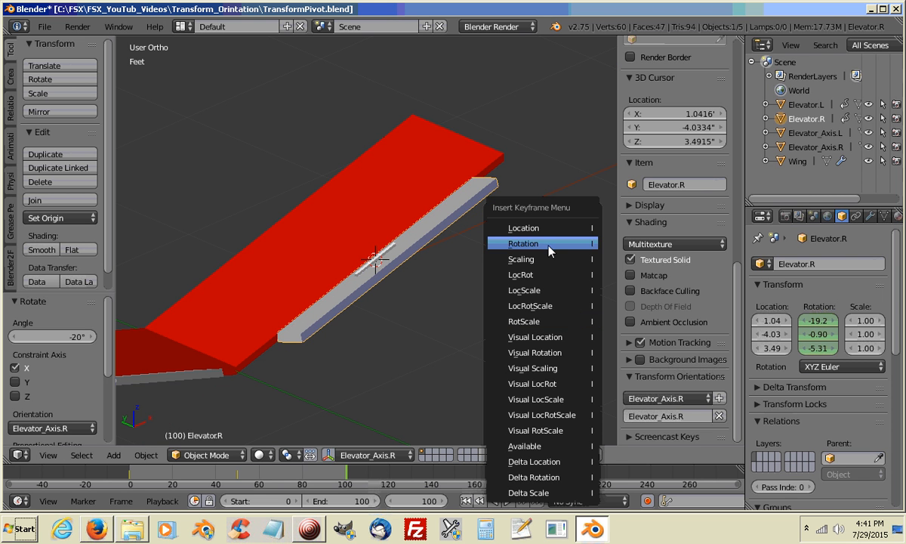
{"action": "left_click", "coordinate": [523, 243]}
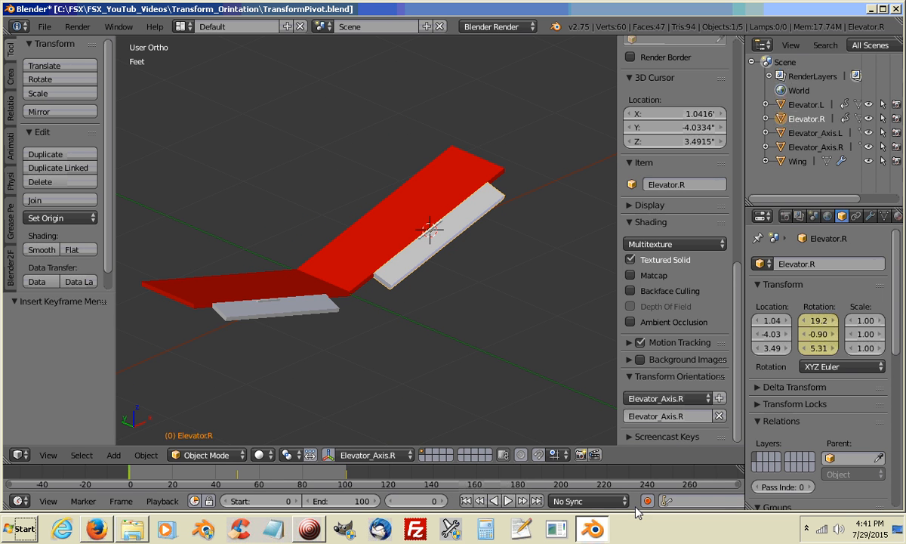
- Play back the animation to watch both elevators swing about their hinges
{"action": "left_click", "coordinate": [507, 500]}
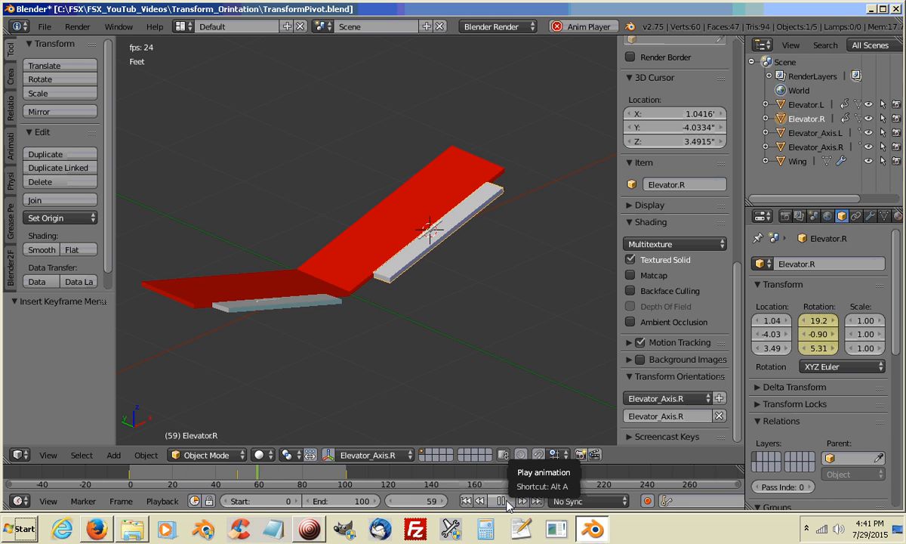
{"action": "left_click", "coordinate": [501, 500]}
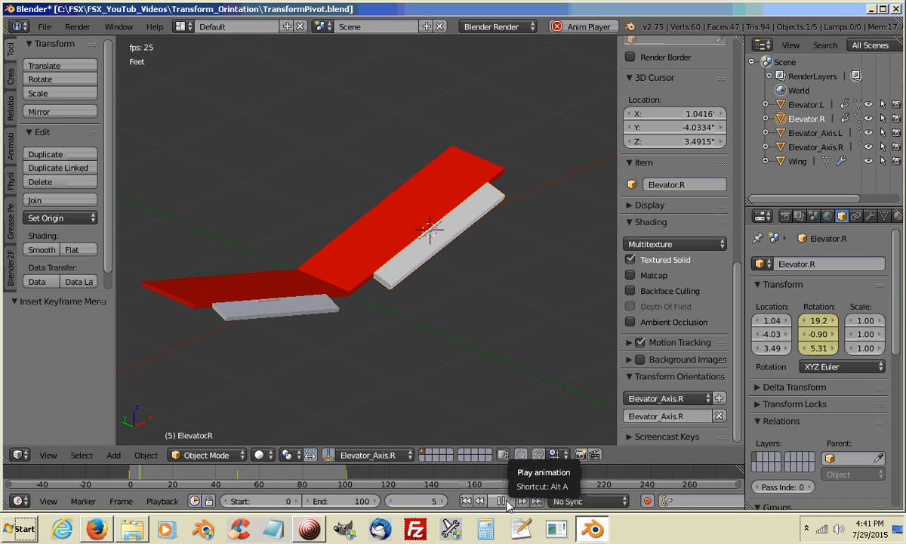
{"action": "left_click", "coordinate": [501, 500]}
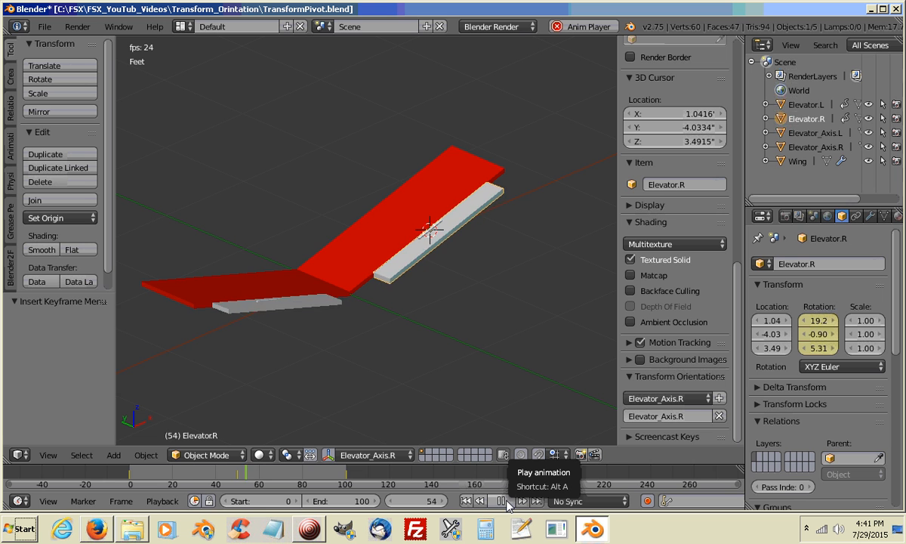